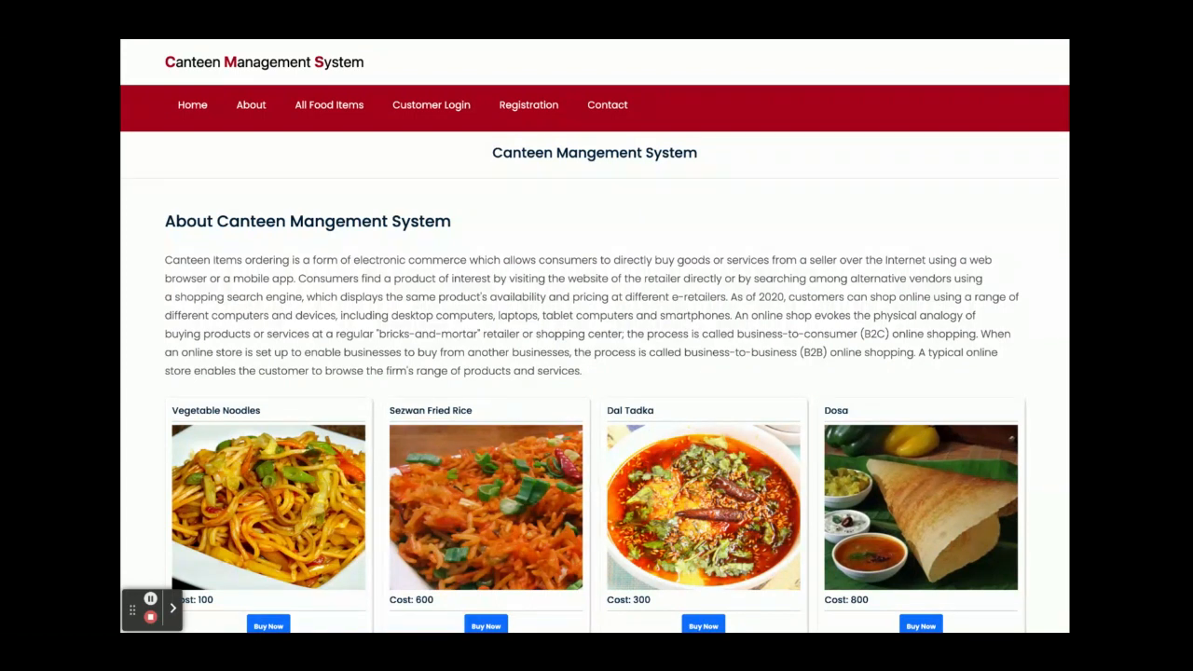
Step: Scroll the food list, open Vegetable Noodles and add it to the cart
scroll("down", 3)
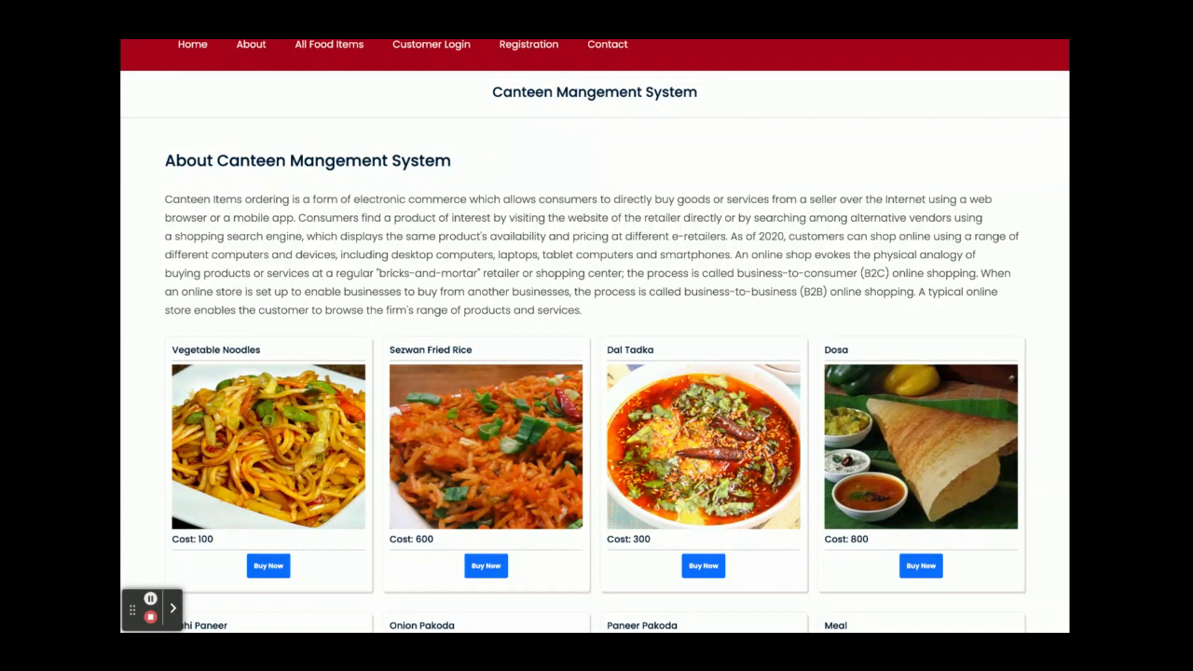
mouse_move(346, 506)
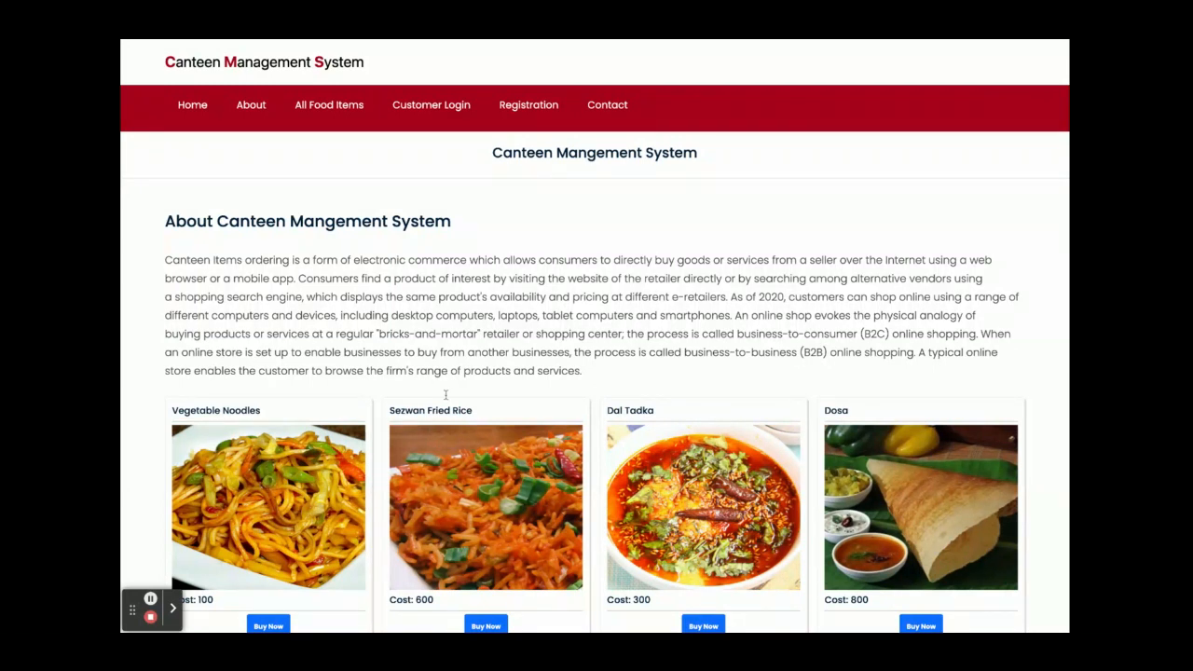
scroll("down", 3)
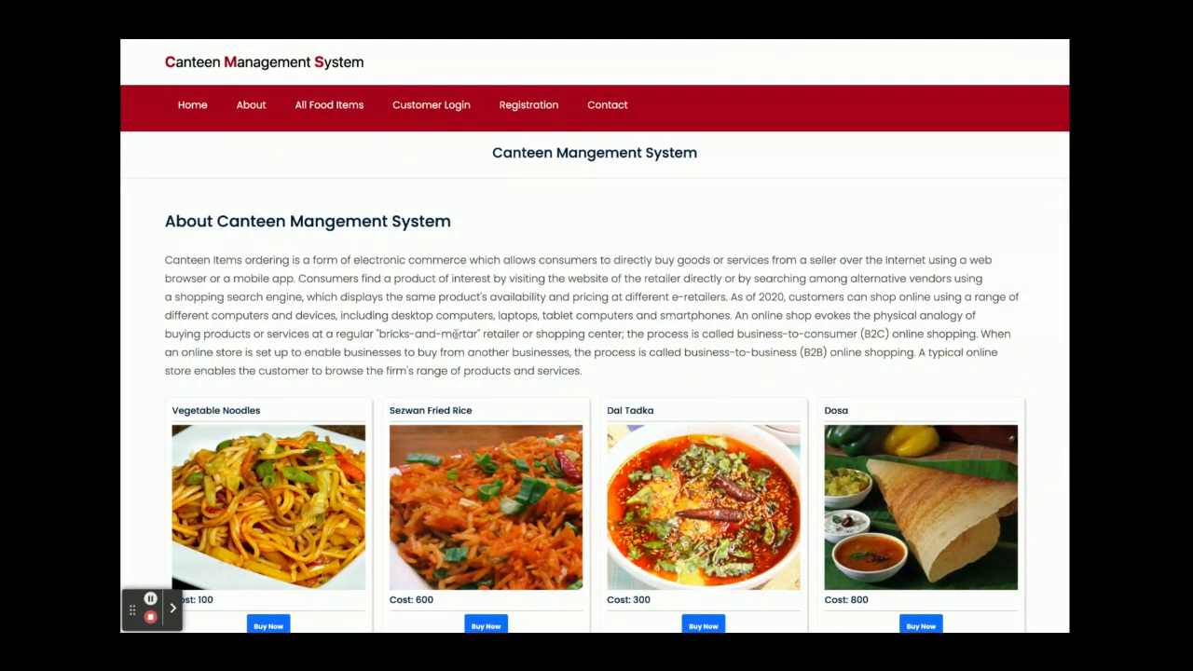
scroll("down", 3)
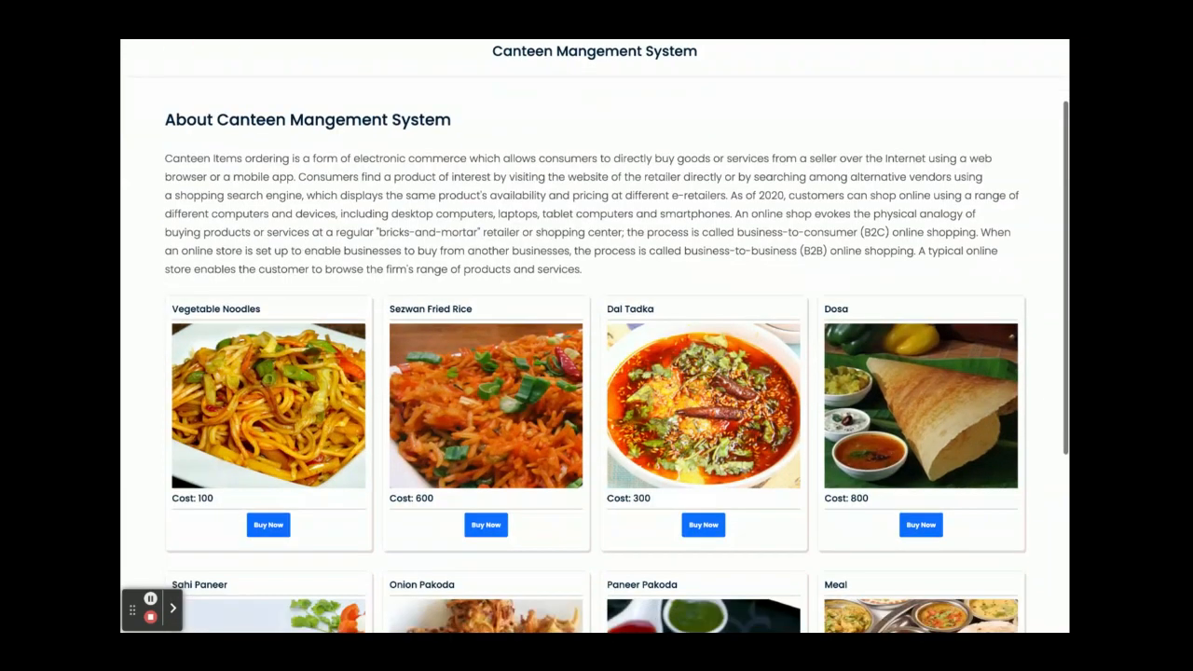
scroll("down", 3)
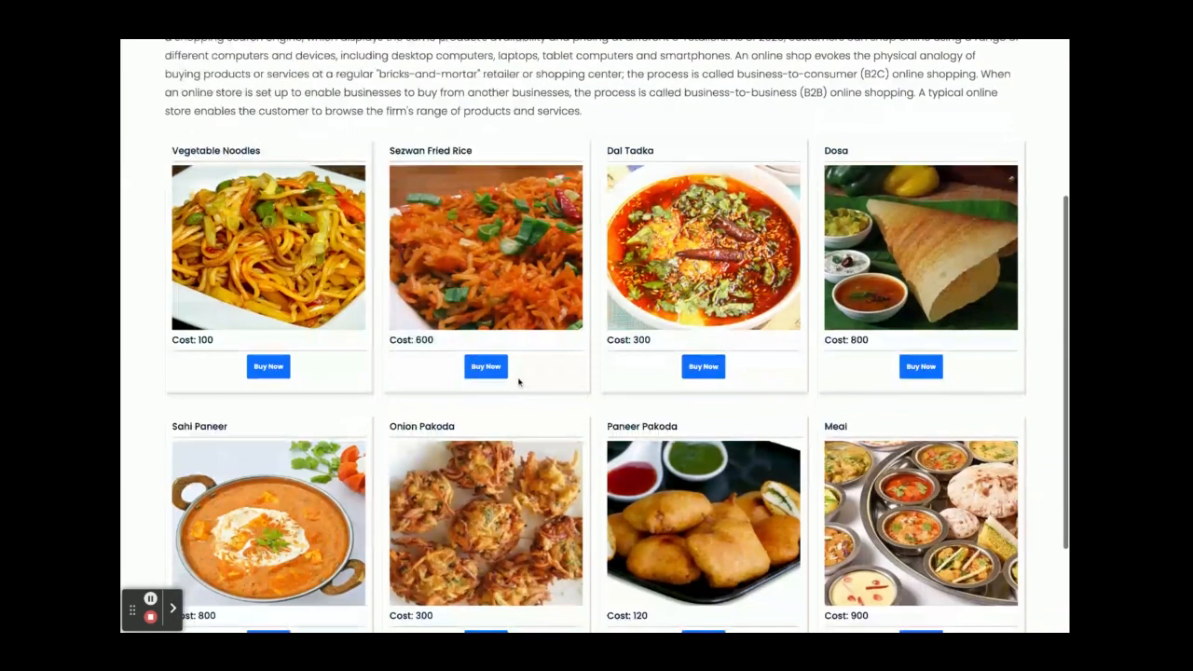
scroll("down", 3)
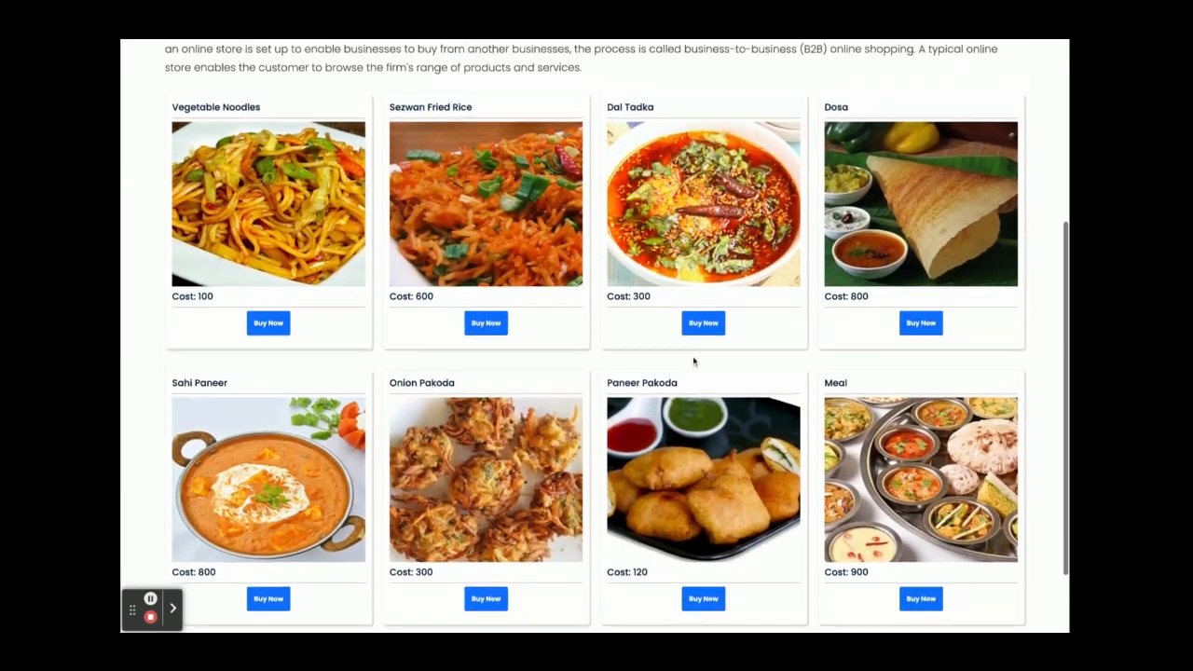
scroll("up", 3)
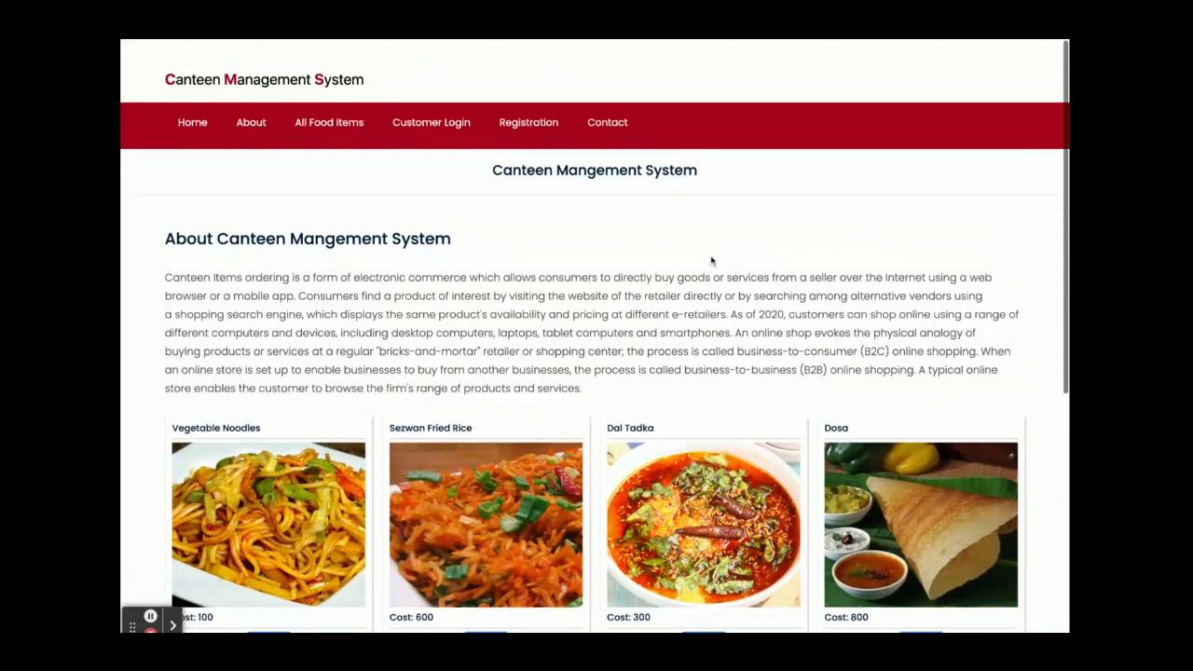
scroll("down", 3)
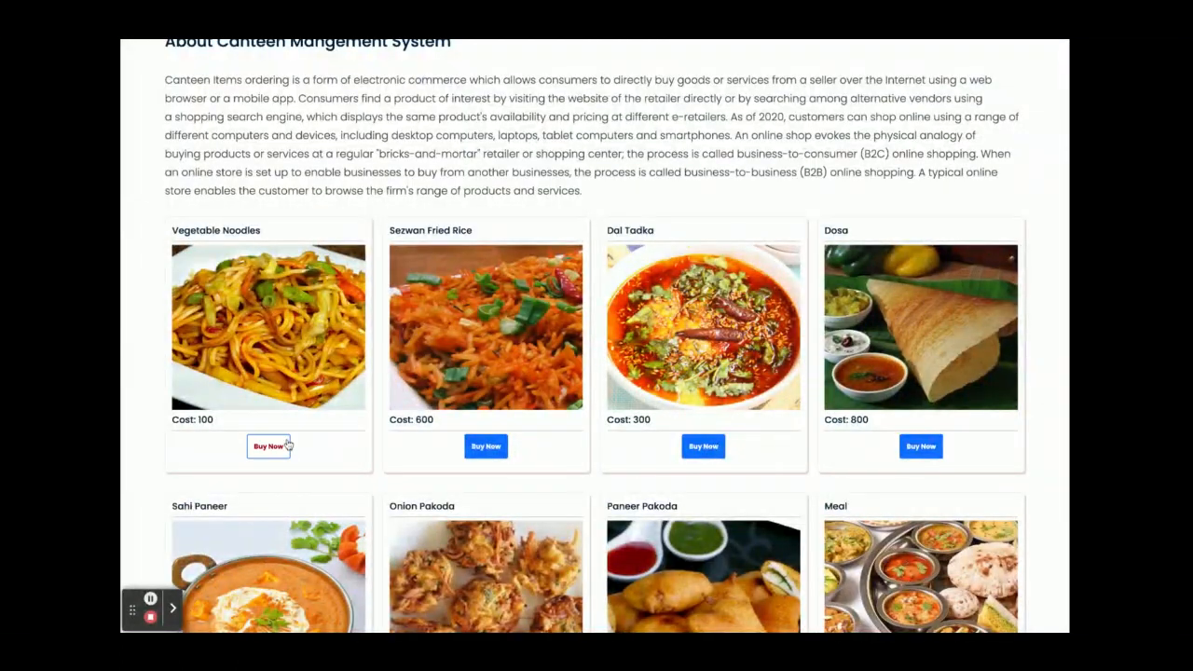
left_click(268, 445)
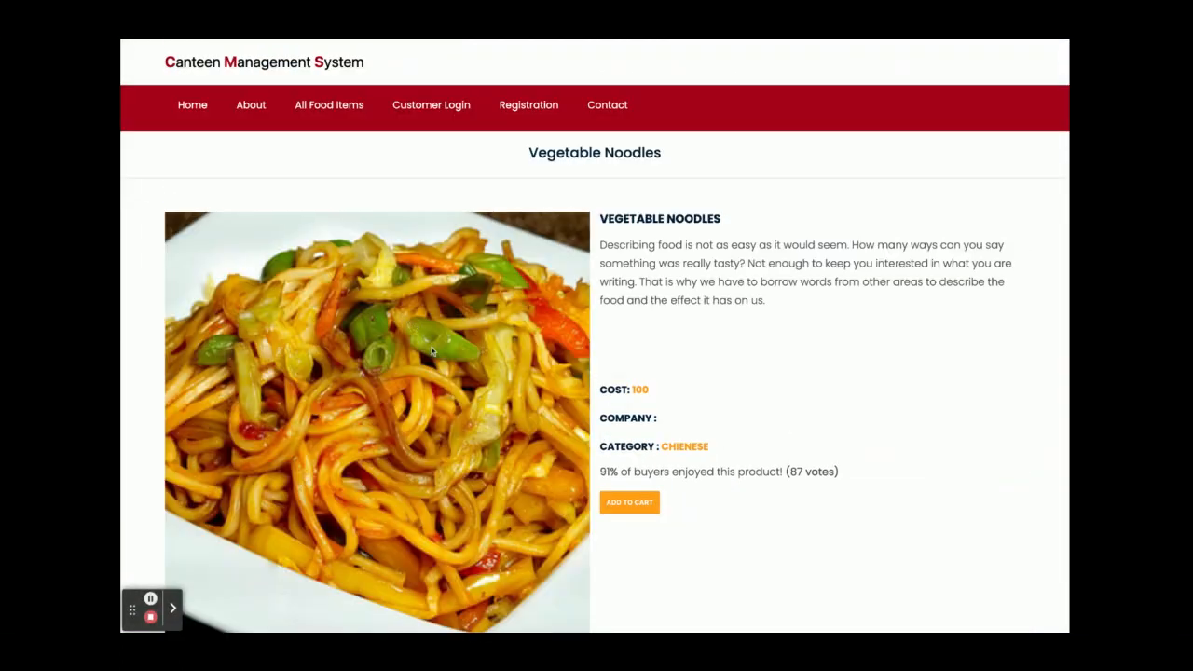
left_click(431, 104)
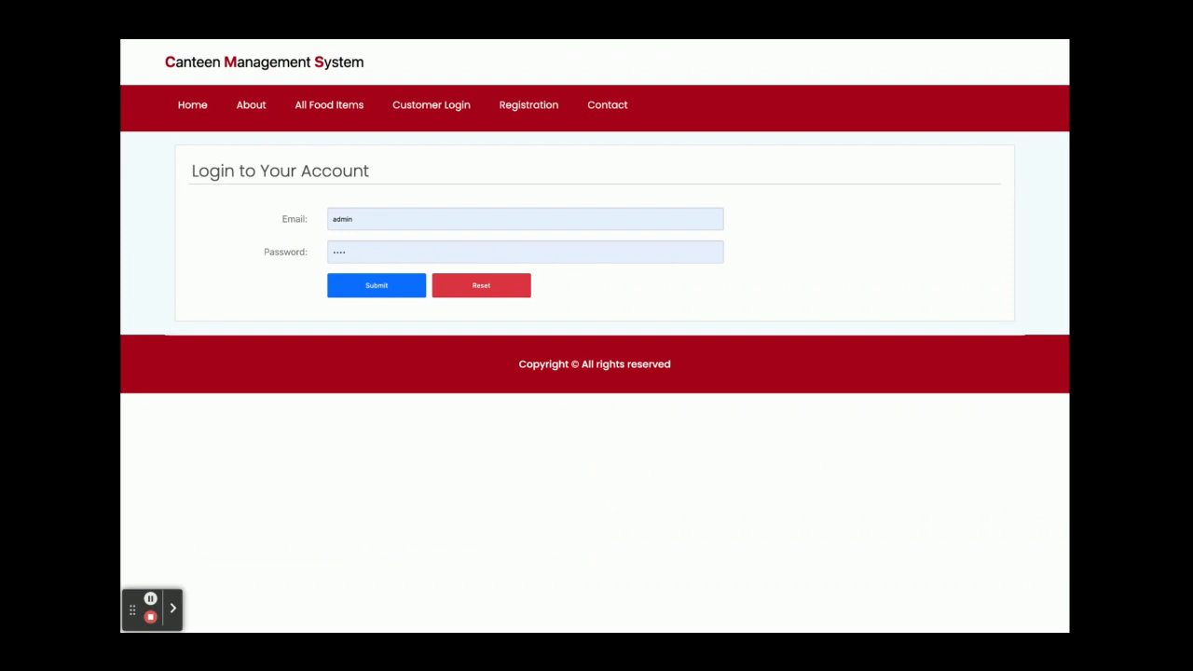
mouse_move(337, 96)
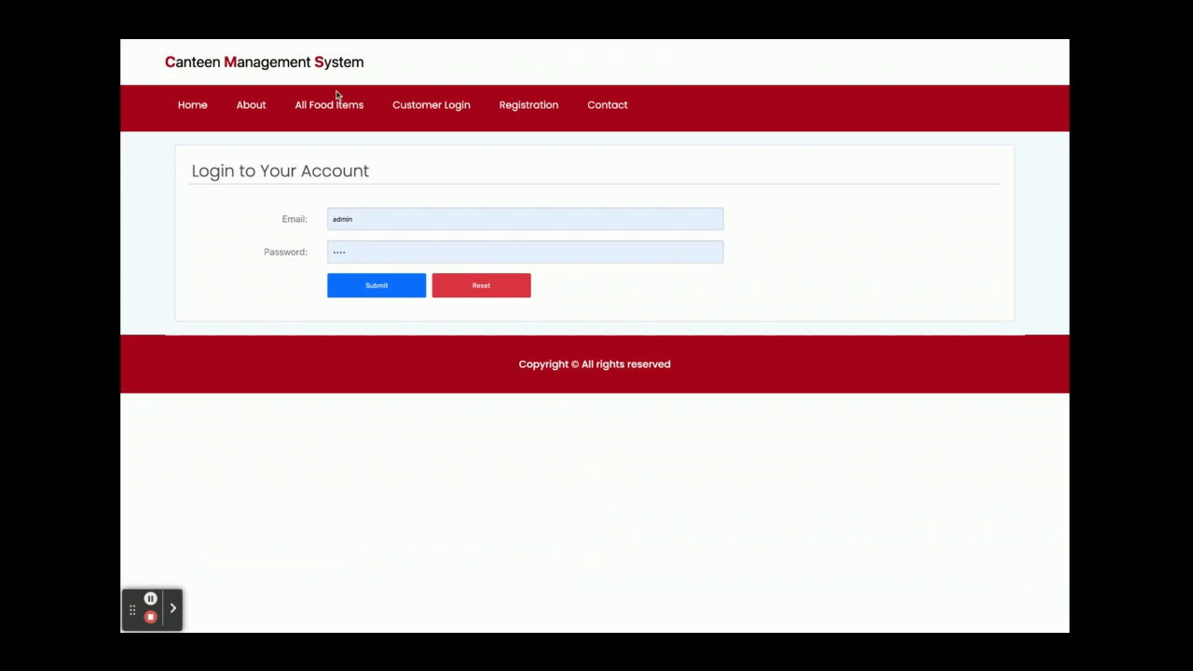
Step: Visit the Home and About pages, then browse the All Food Items list
left_click(251, 104)
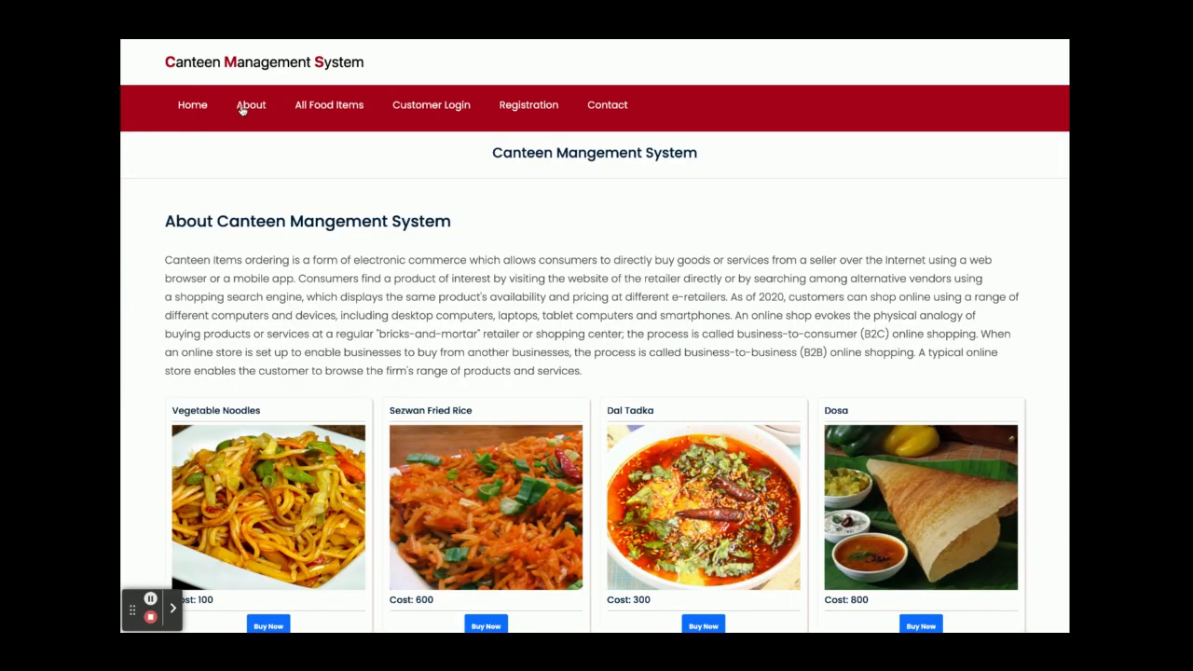
left_click(251, 104)
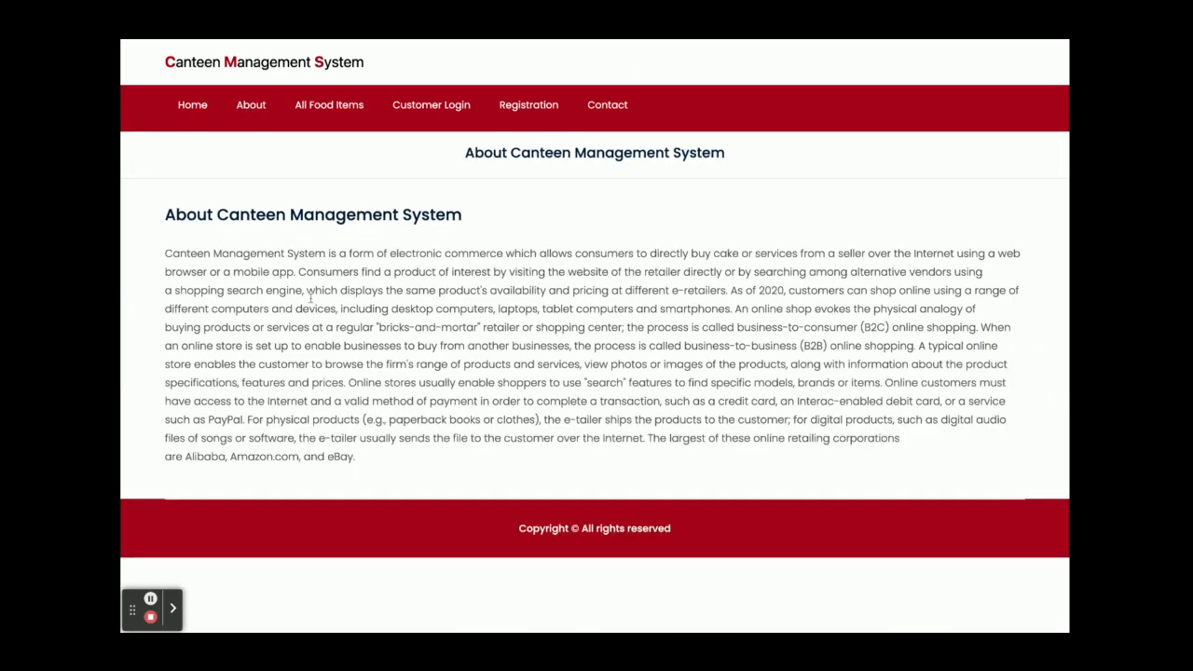
left_click(328, 105)
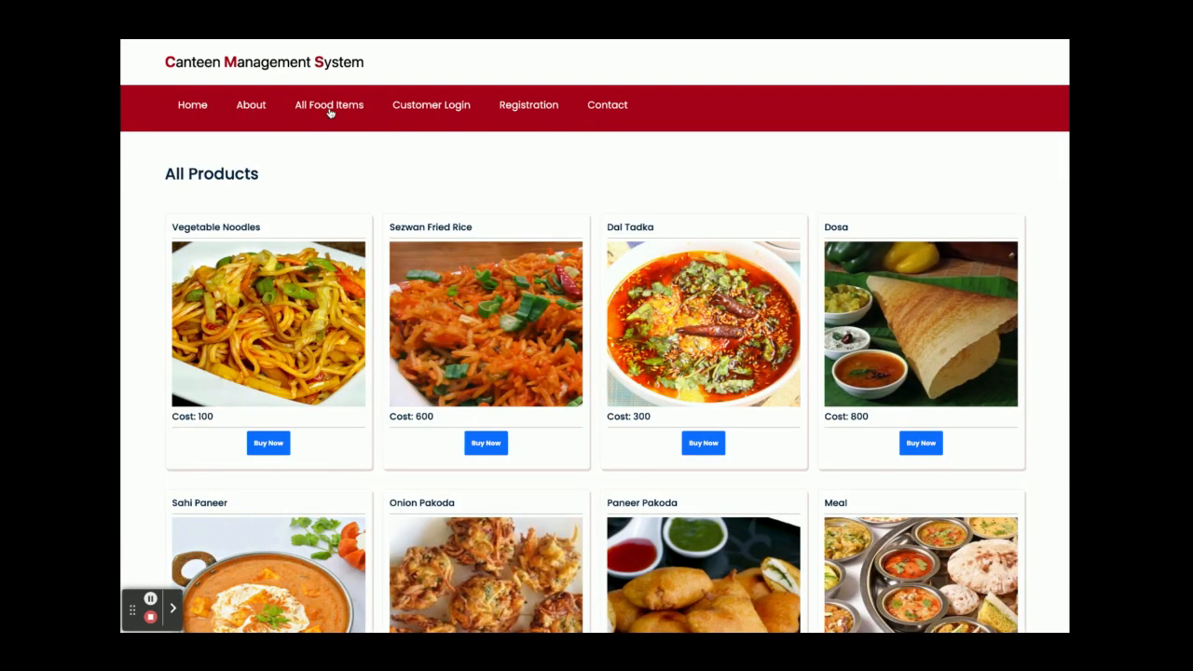
scroll("down", 3)
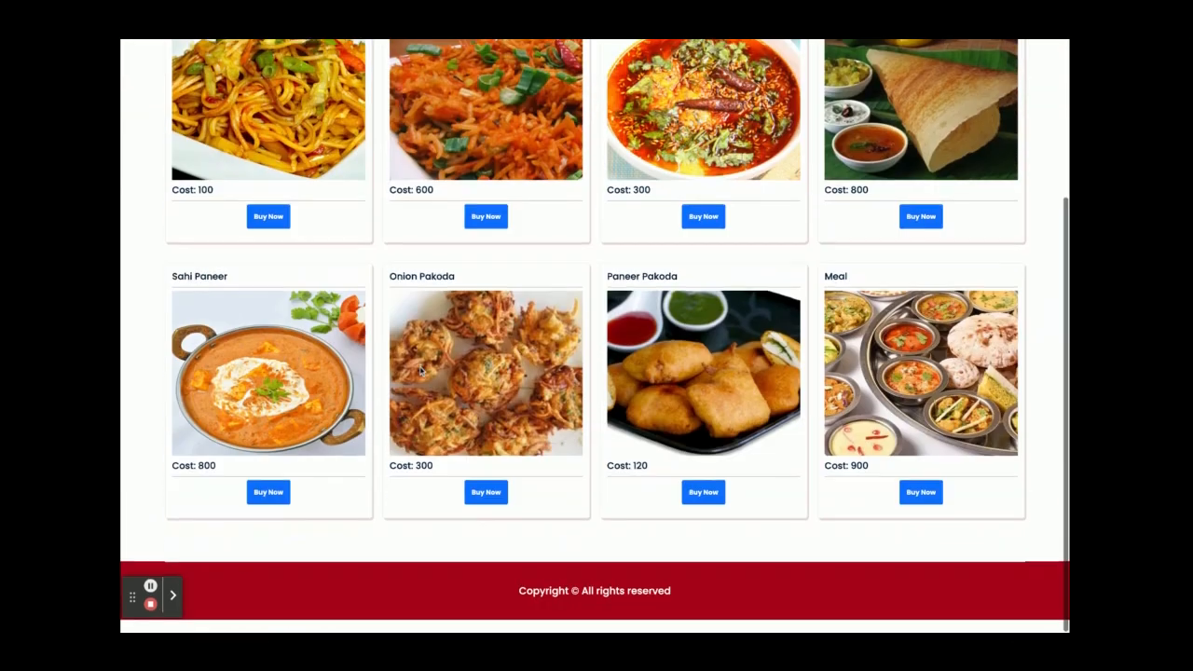
scroll("up", 3)
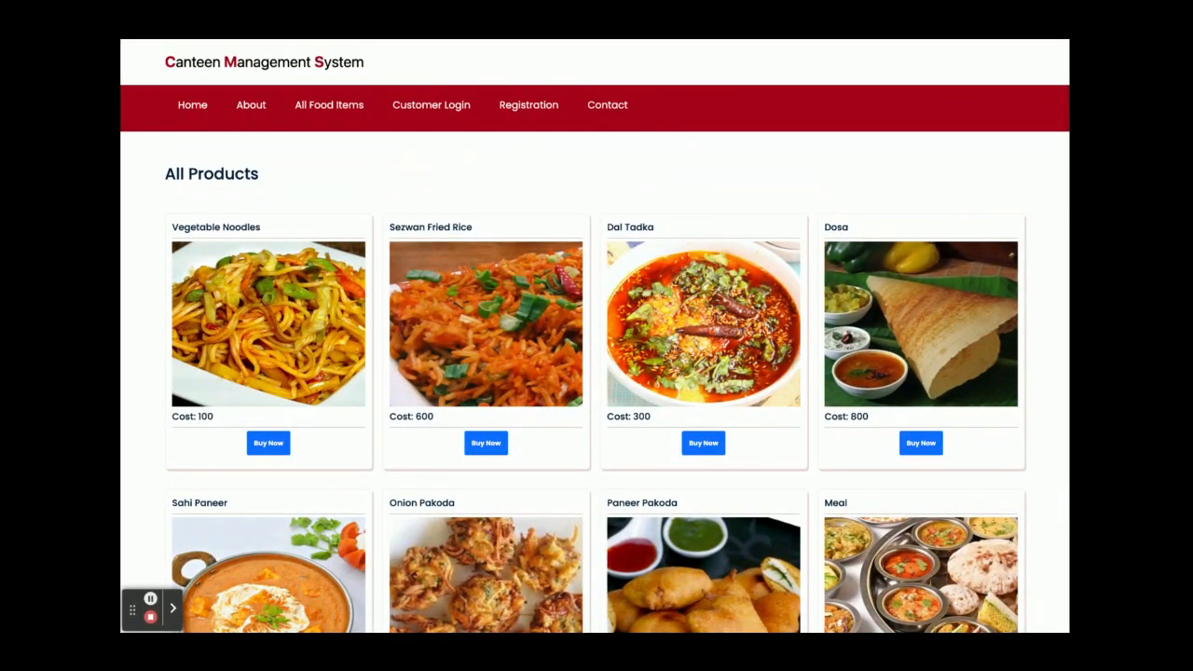
mouse_move(432, 112)
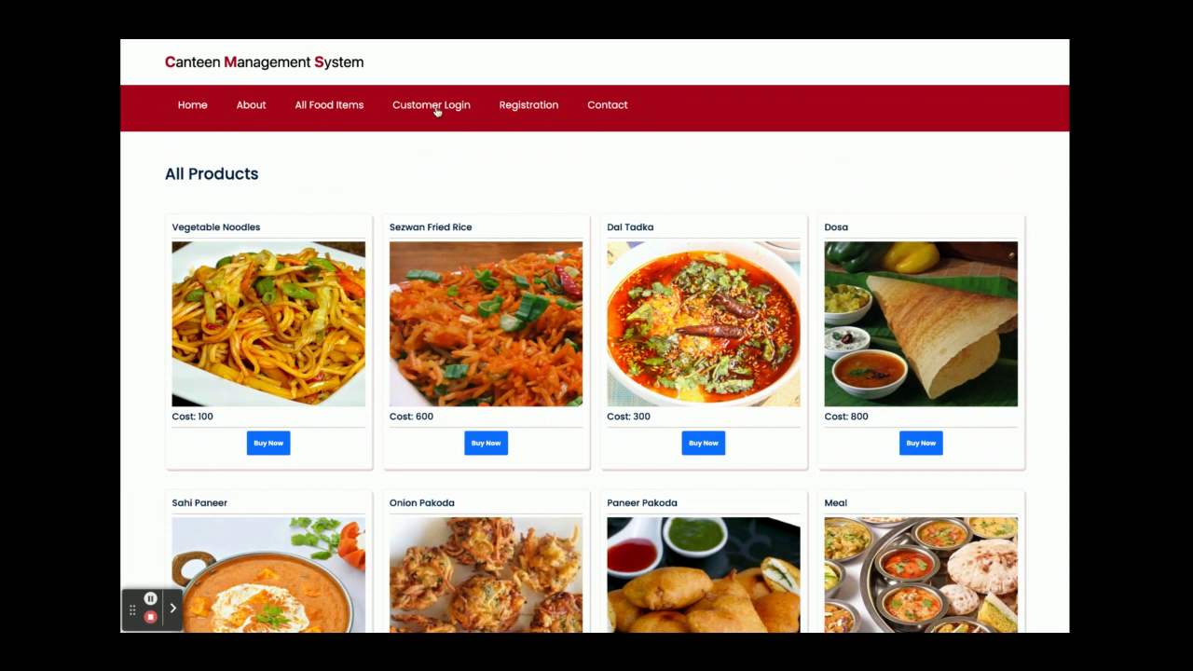
Step: Go to Customer Login, then the User Registration form and scroll through it
left_click(431, 105)
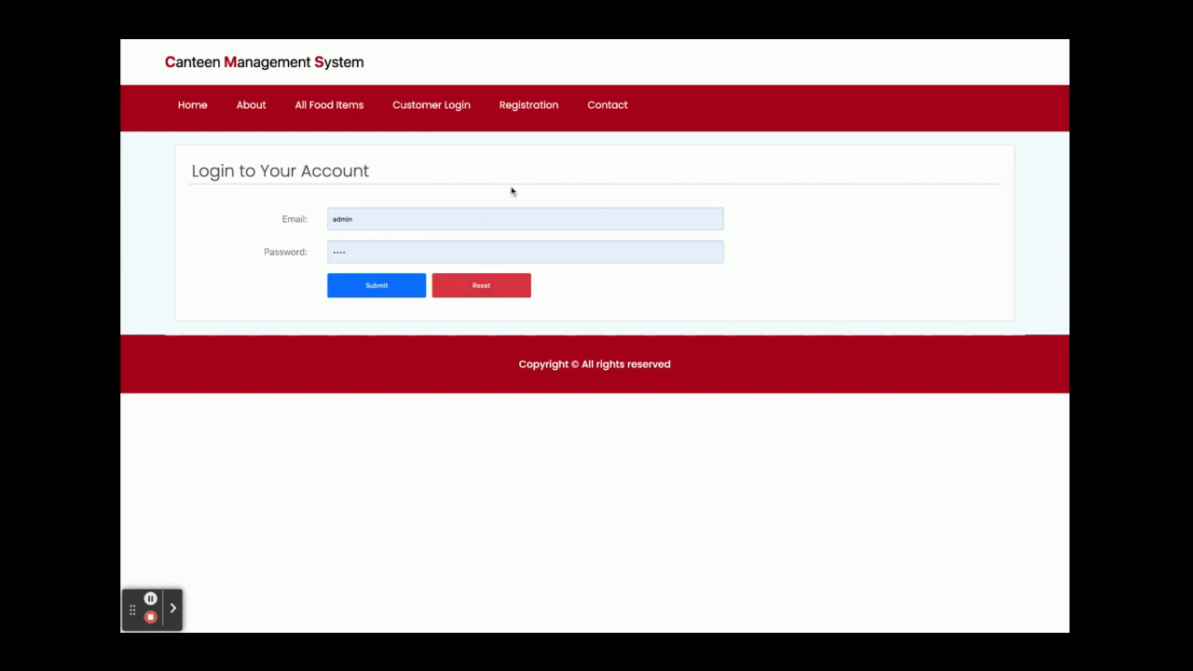
mouse_move(580, 59)
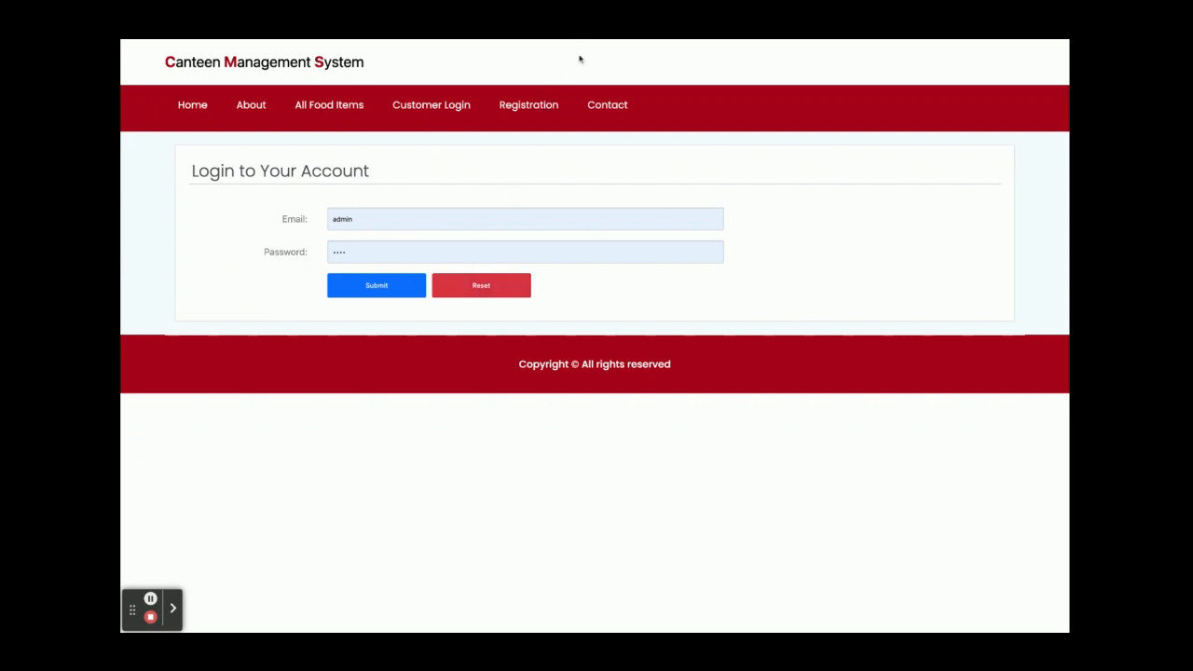
left_click(528, 104)
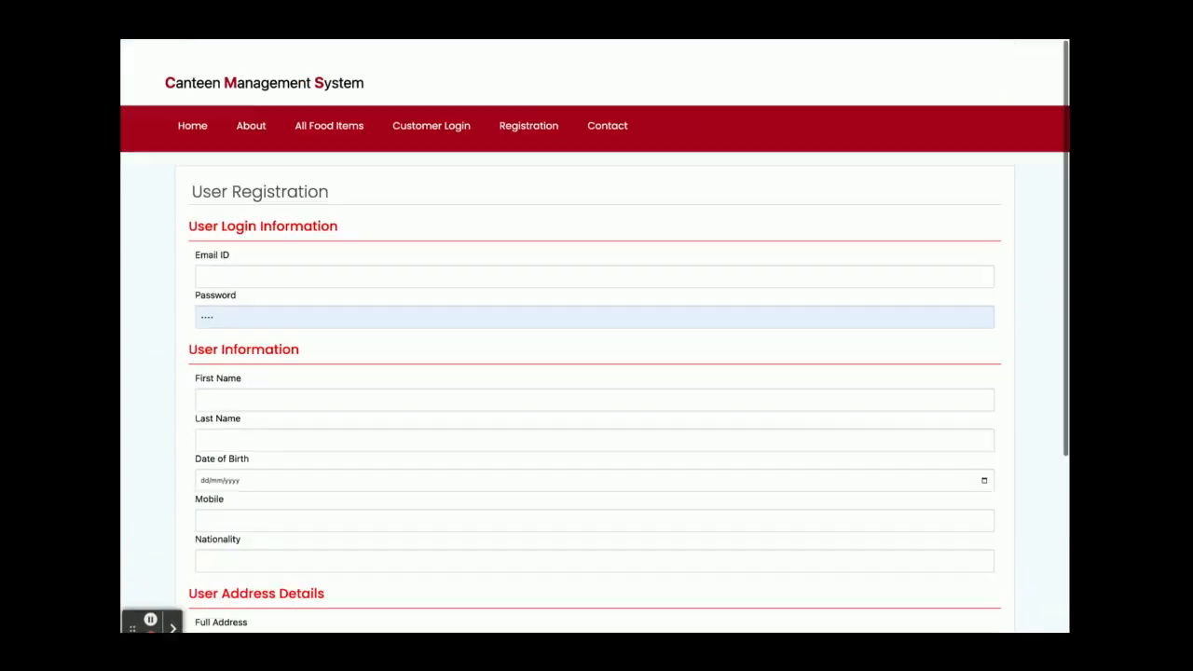
scroll("down", 3)
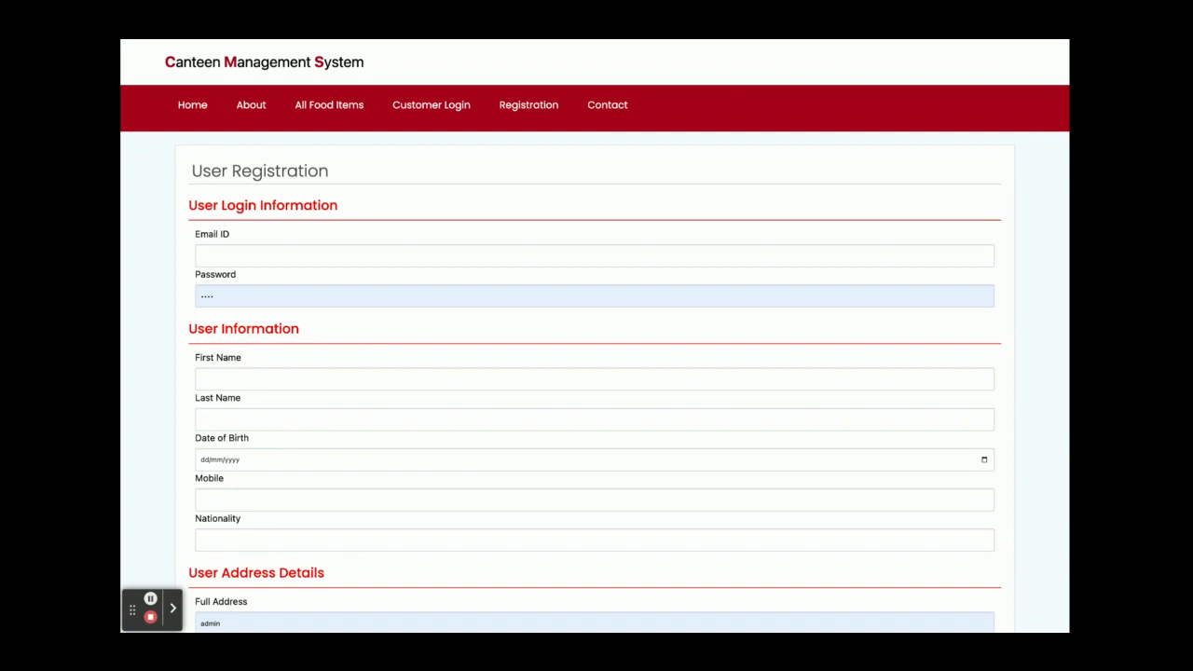
mouse_move(587, 103)
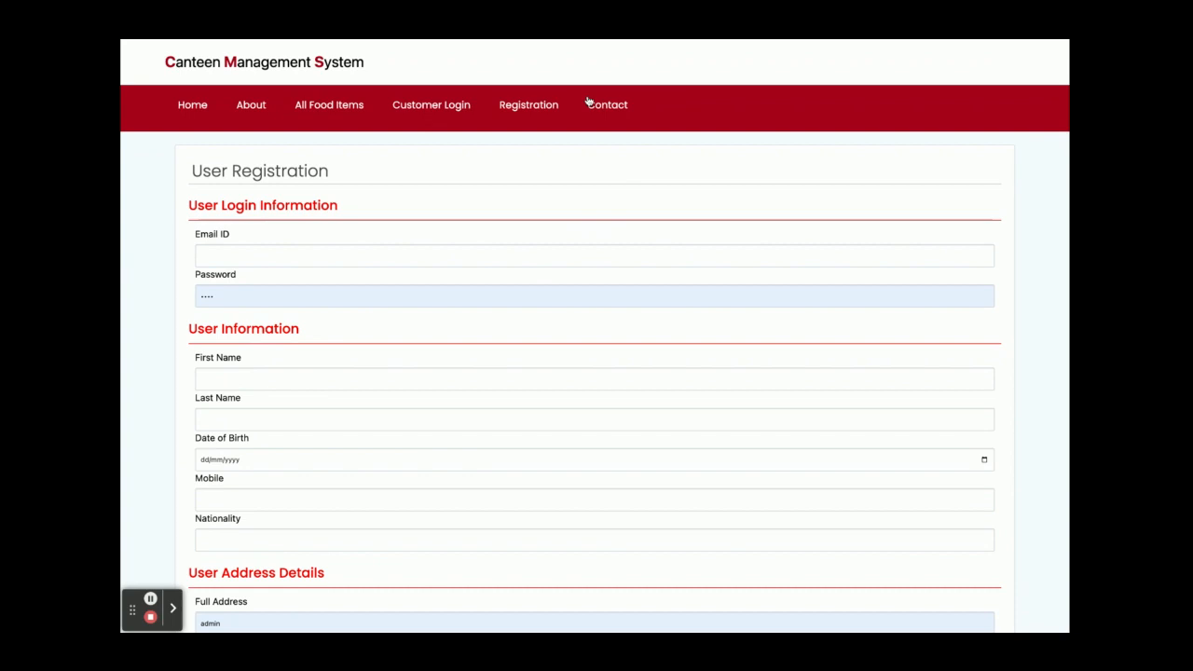
left_click(607, 104)
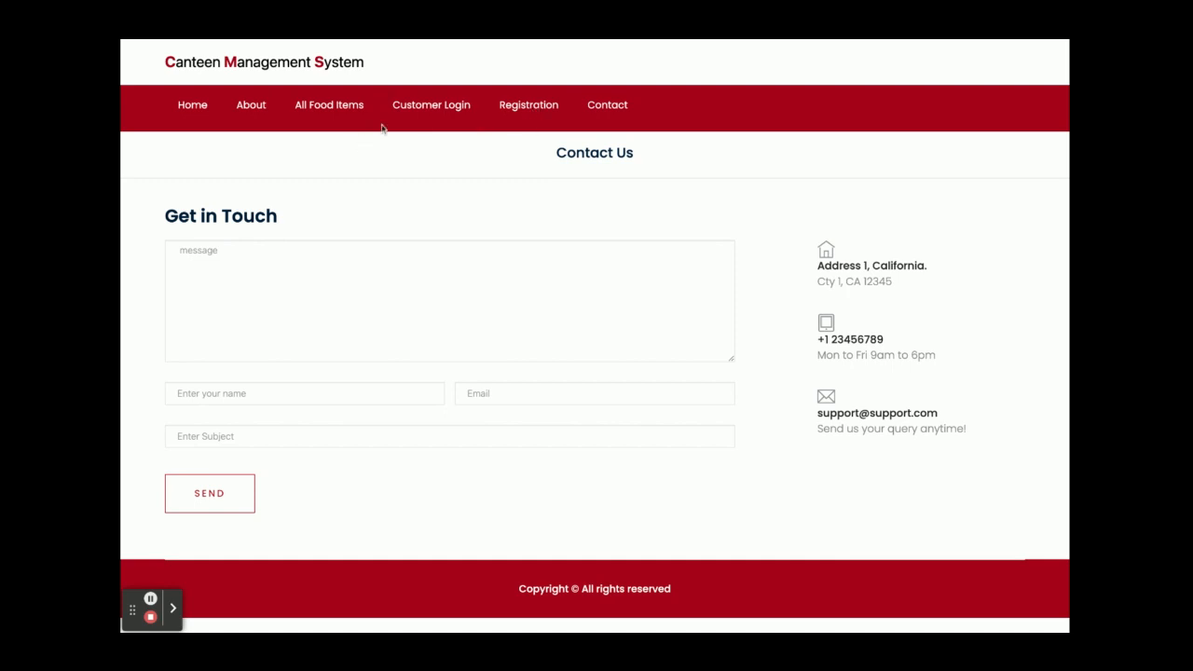
left_click(430, 104)
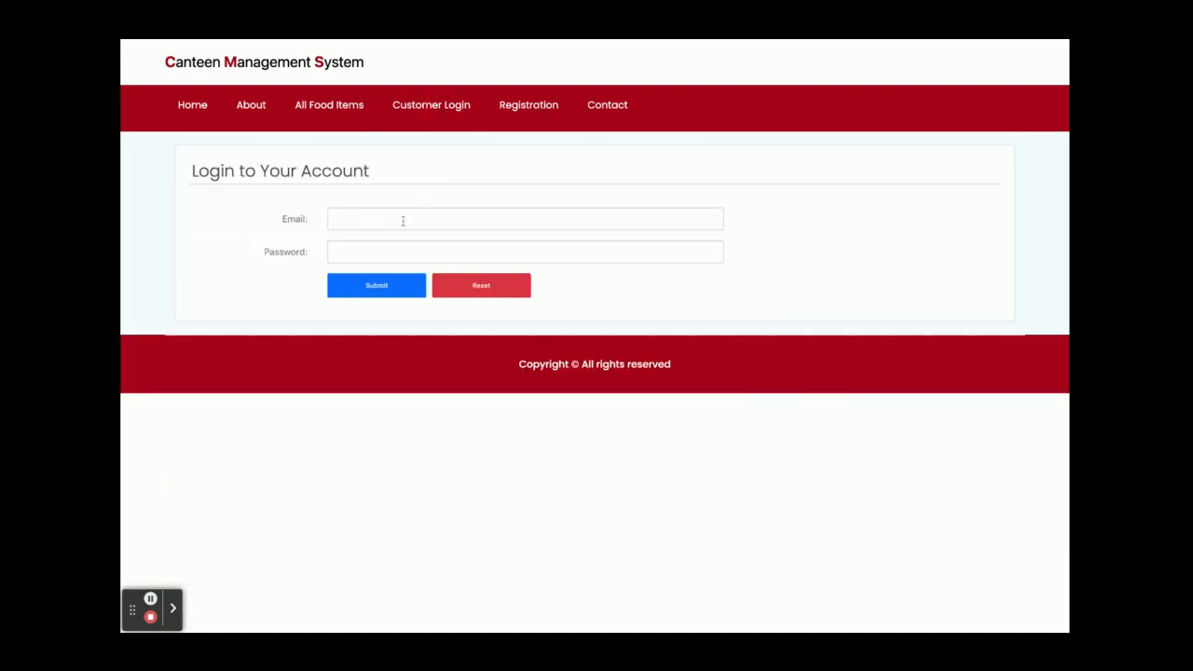
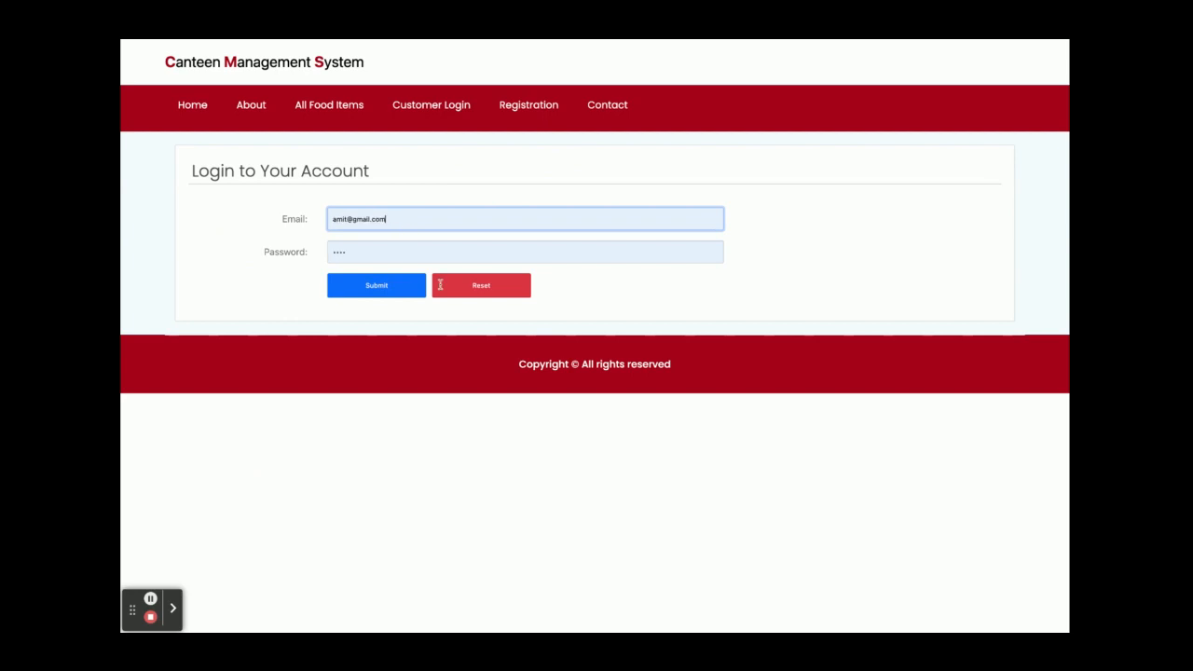
mouse_move(358, 244)
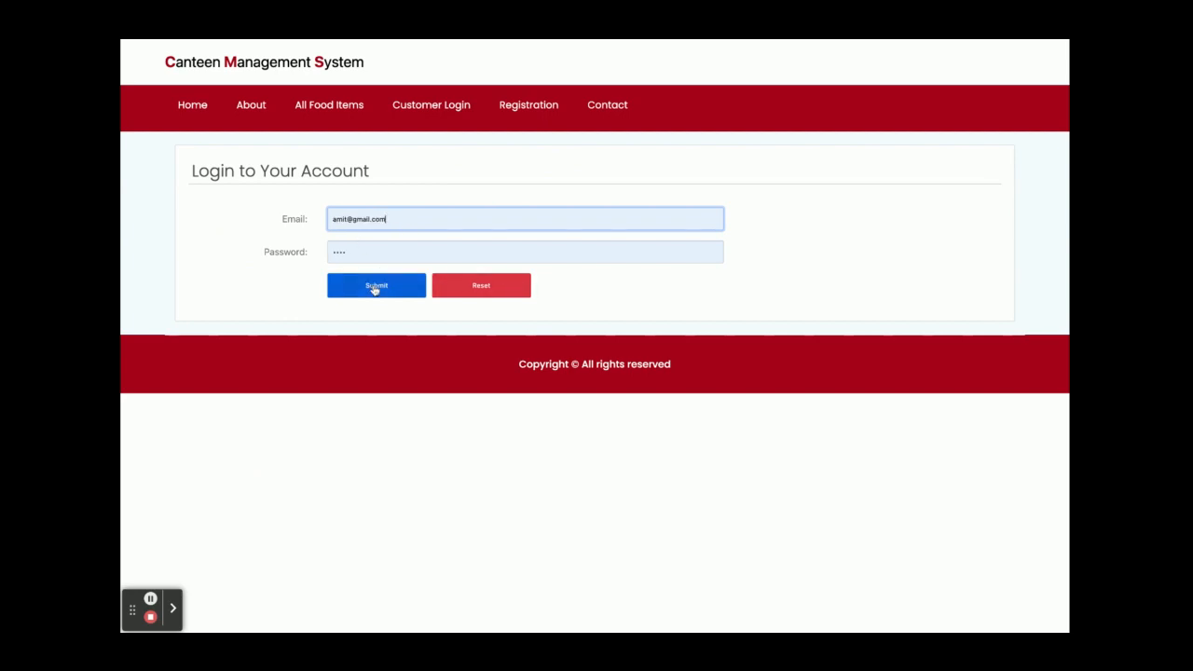
Step: Submit the login and open My Orders from the user dashboard
left_click(376, 285)
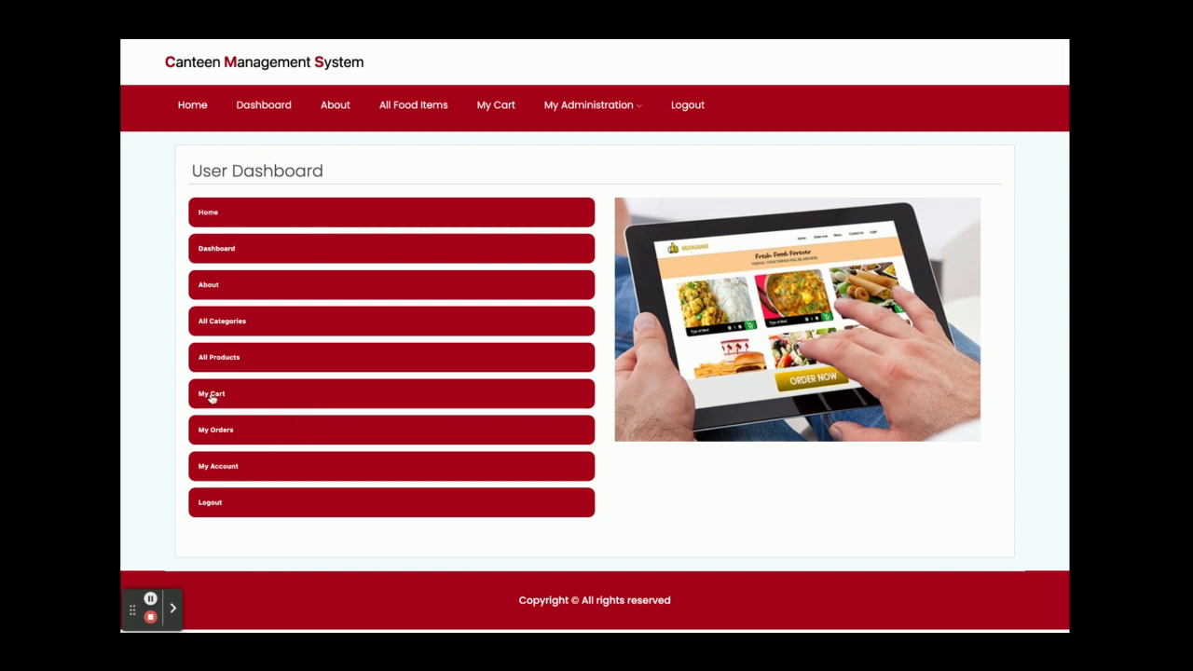
left_click(211, 393)
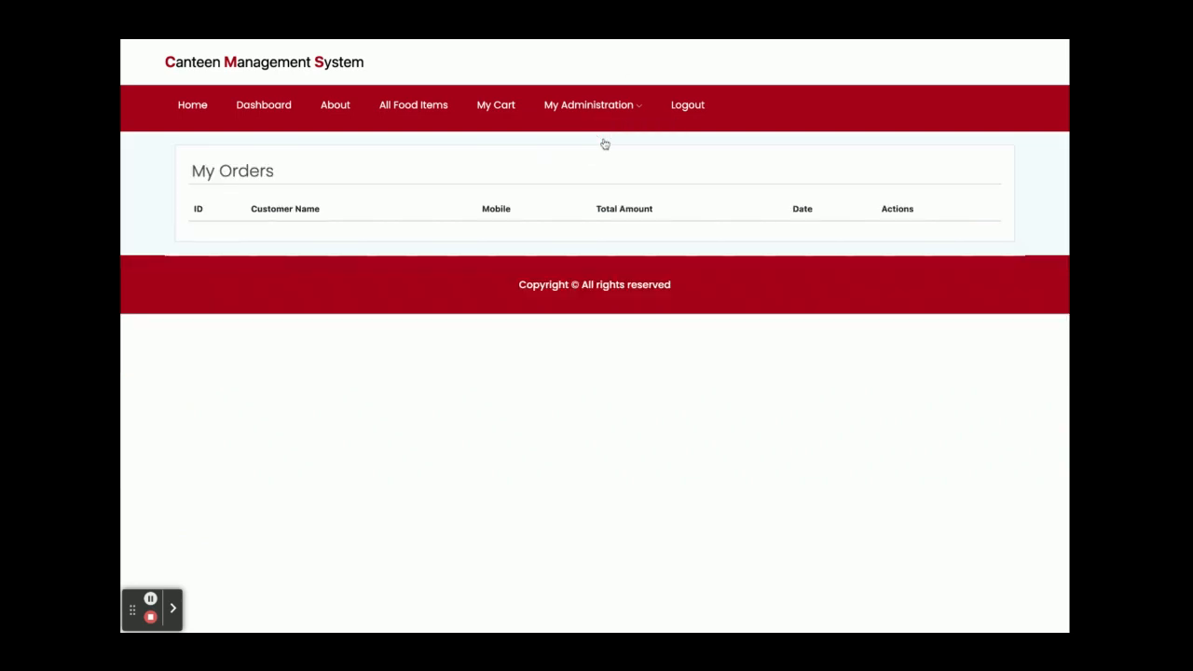
Step: View order 296 details (Paneer Pakoda and Dosa, paid, 20000), then expand My Administration
scroll("down", 3)
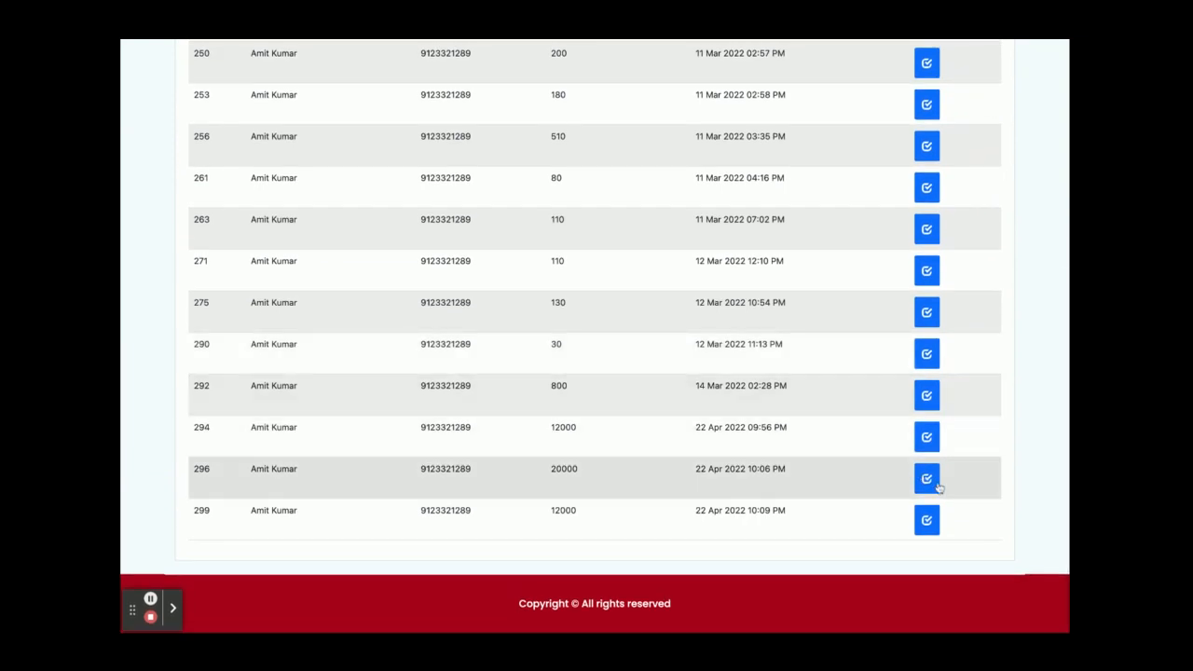
left_click(925, 478)
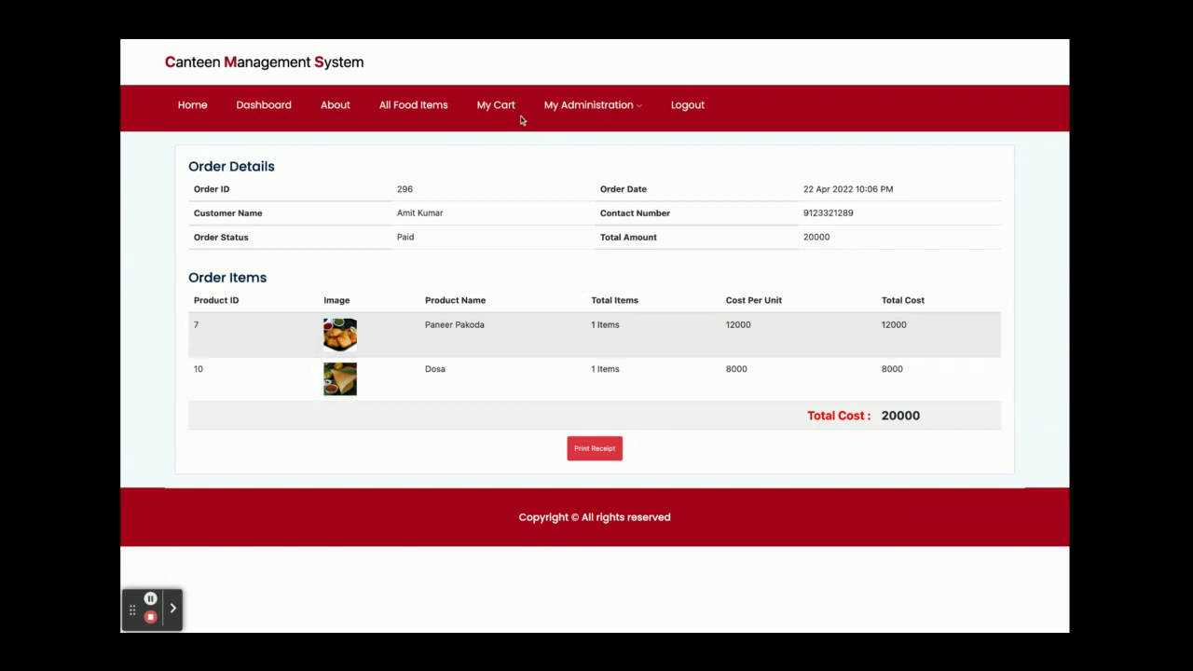
left_click(588, 105)
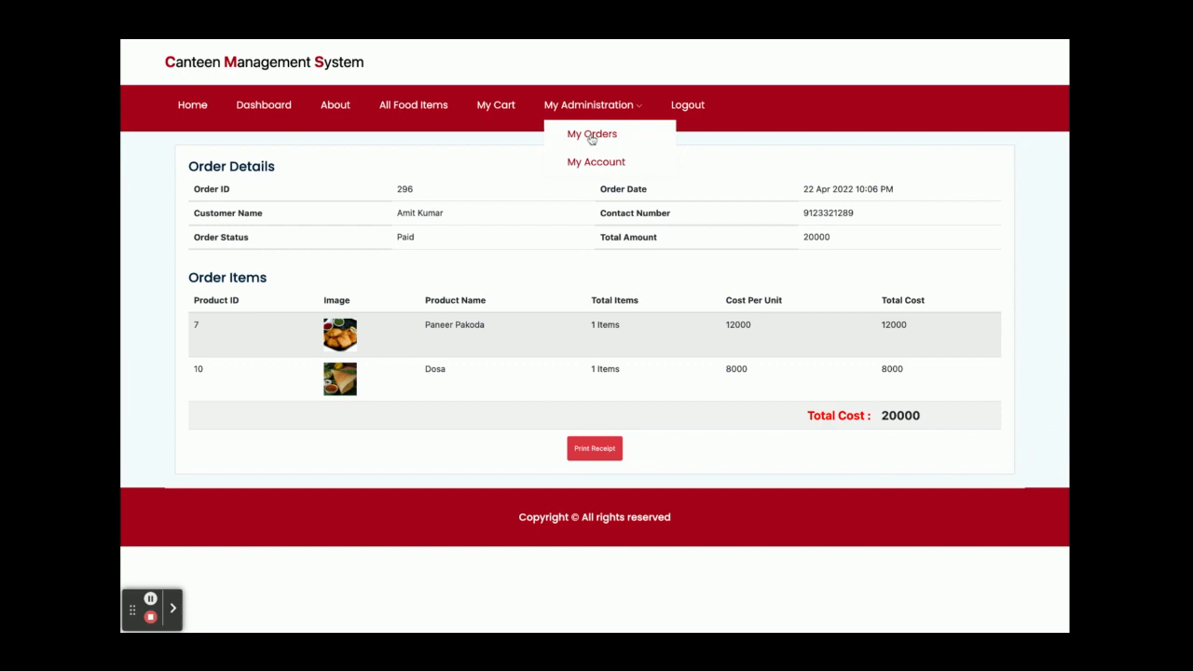
left_click(595, 161)
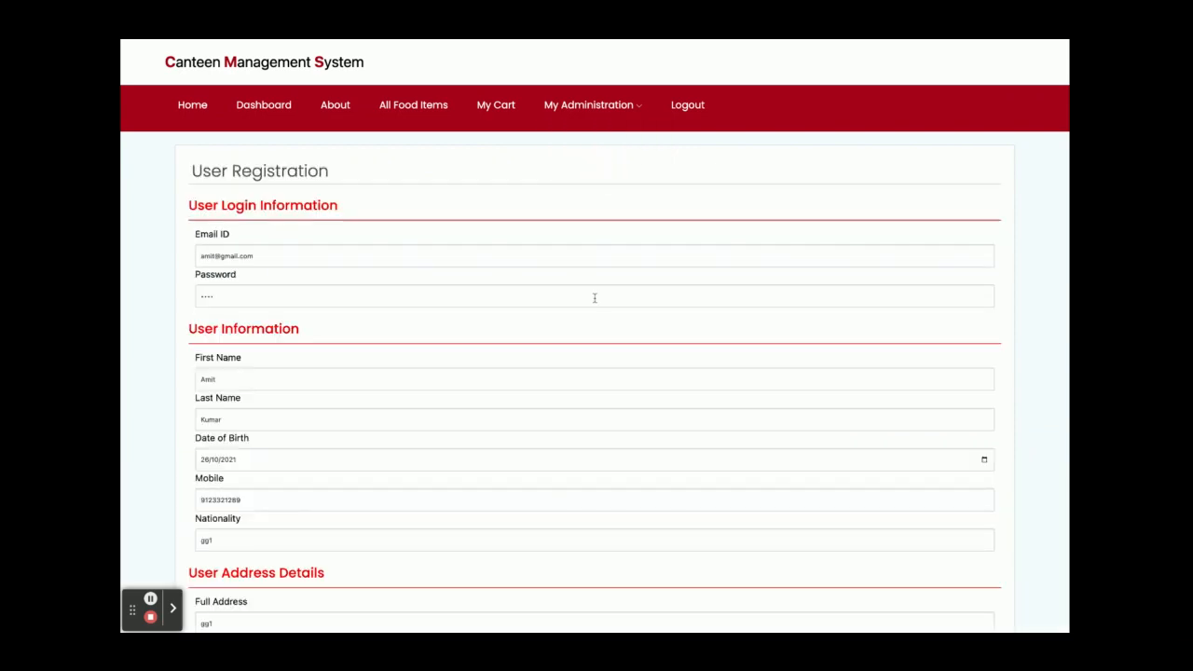
scroll("down", 3)
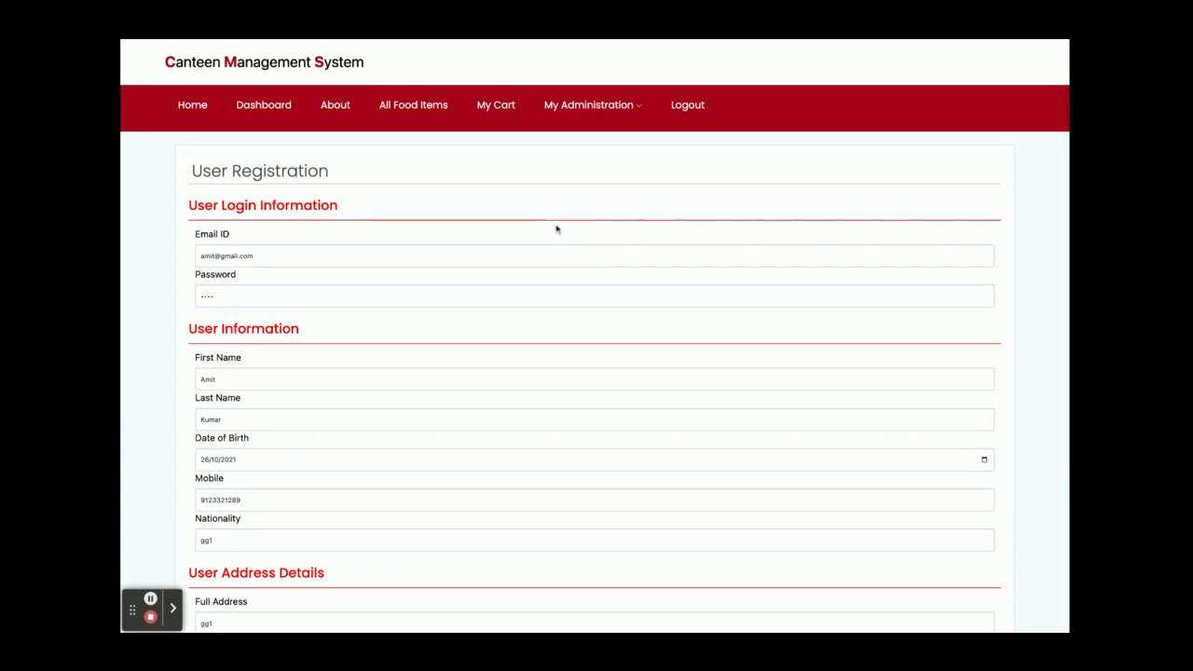
Step: Add Vegetable Noodles to the cart from All Food Items
left_click(413, 104)
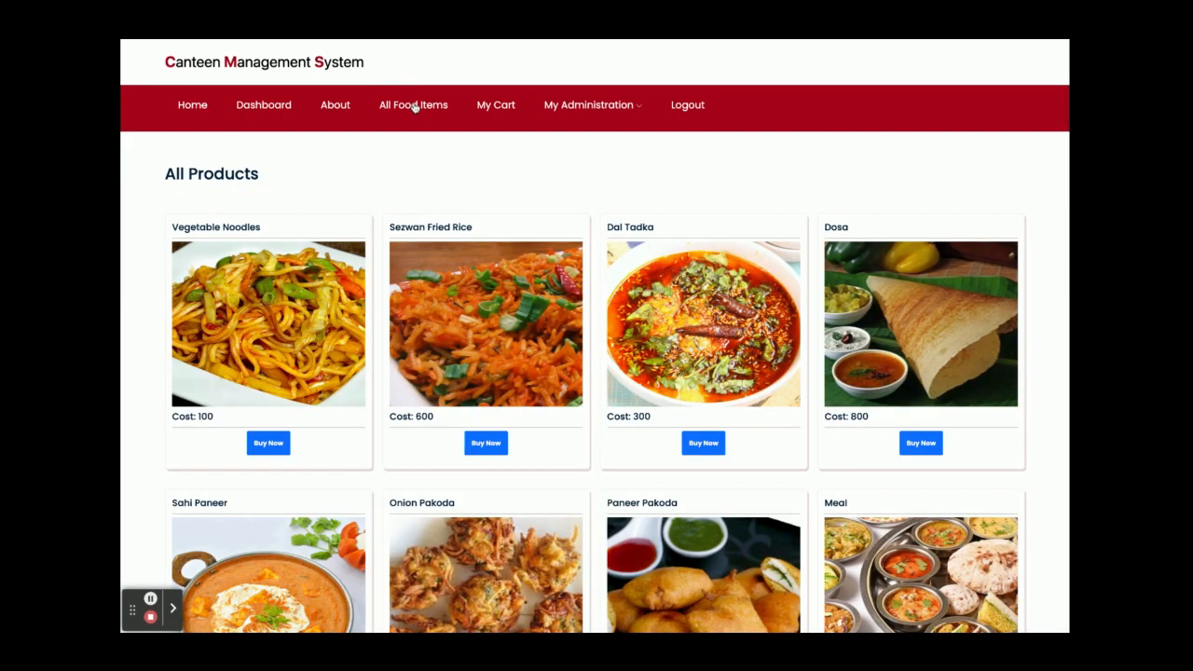
left_click(268, 323)
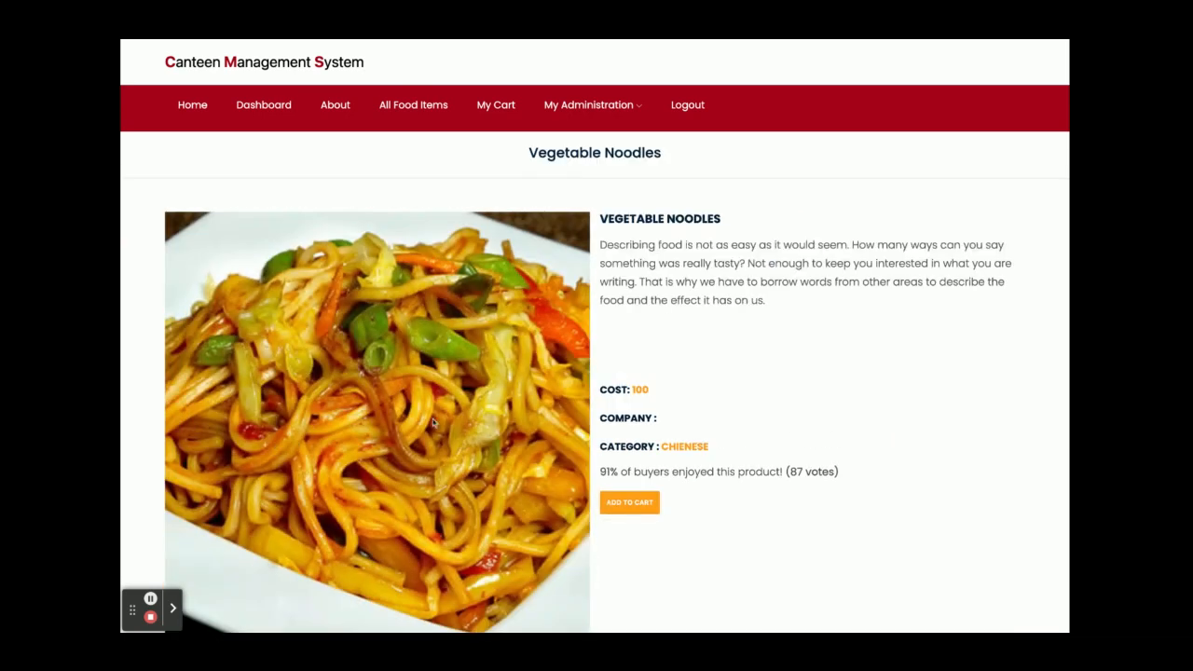
left_click(629, 502)
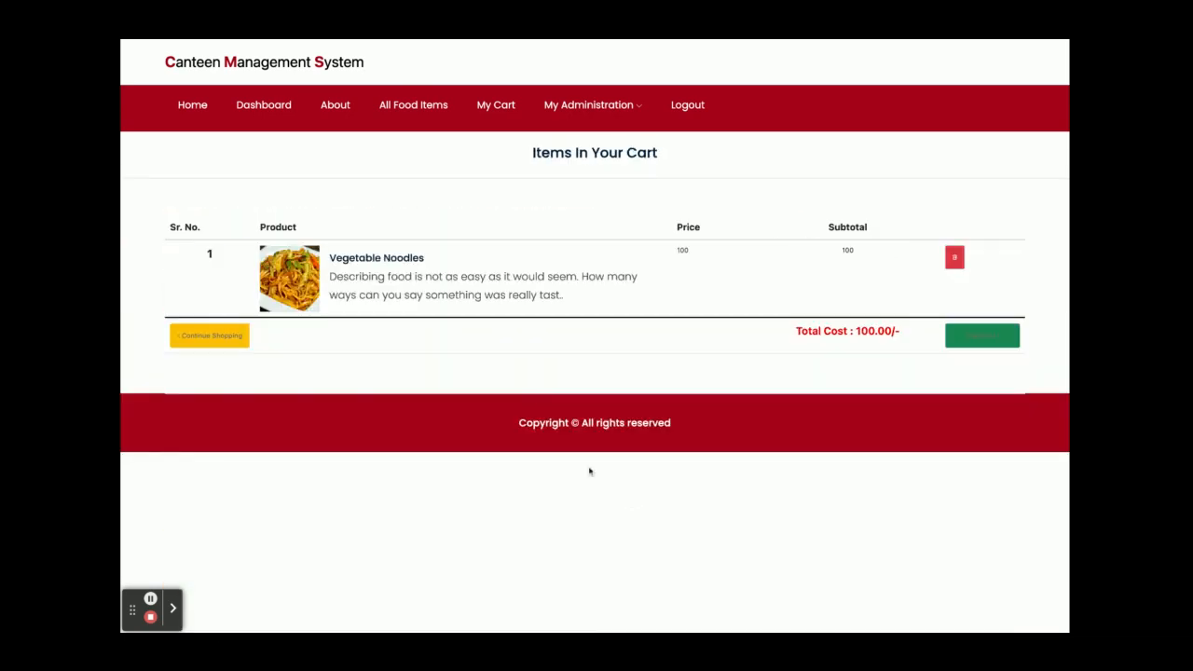
mouse_move(375, 110)
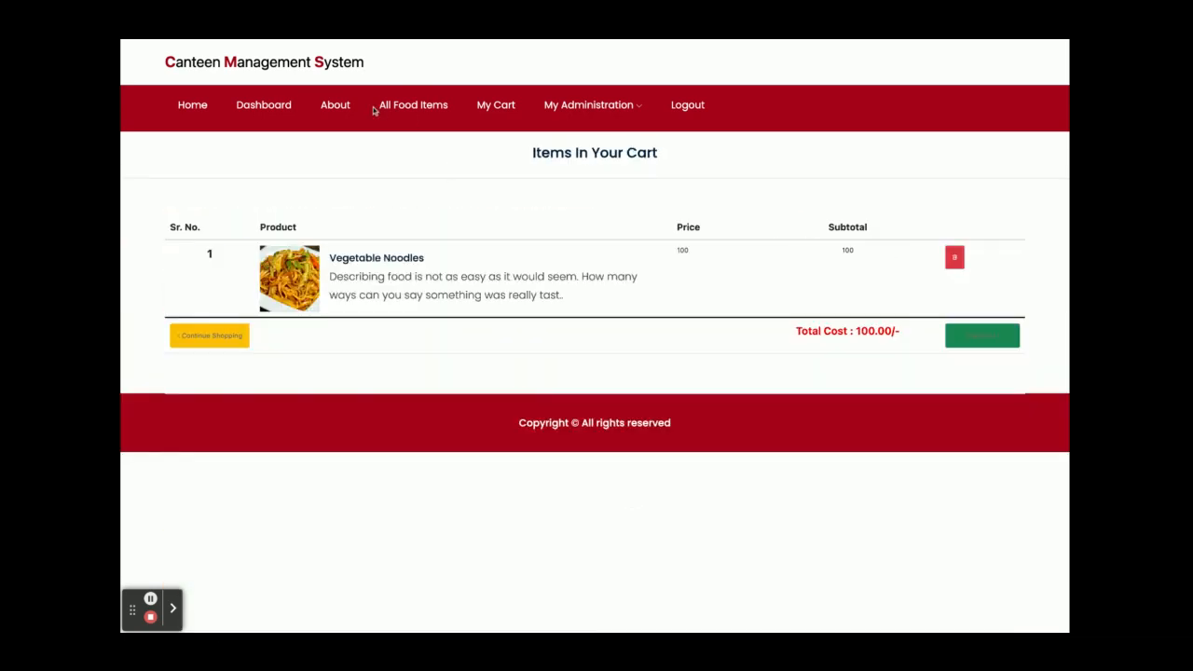
Step: Add Dal Tadka, Onion Pakoda and Sahi Paneer, bringing the cart to 1500
left_click(412, 105)
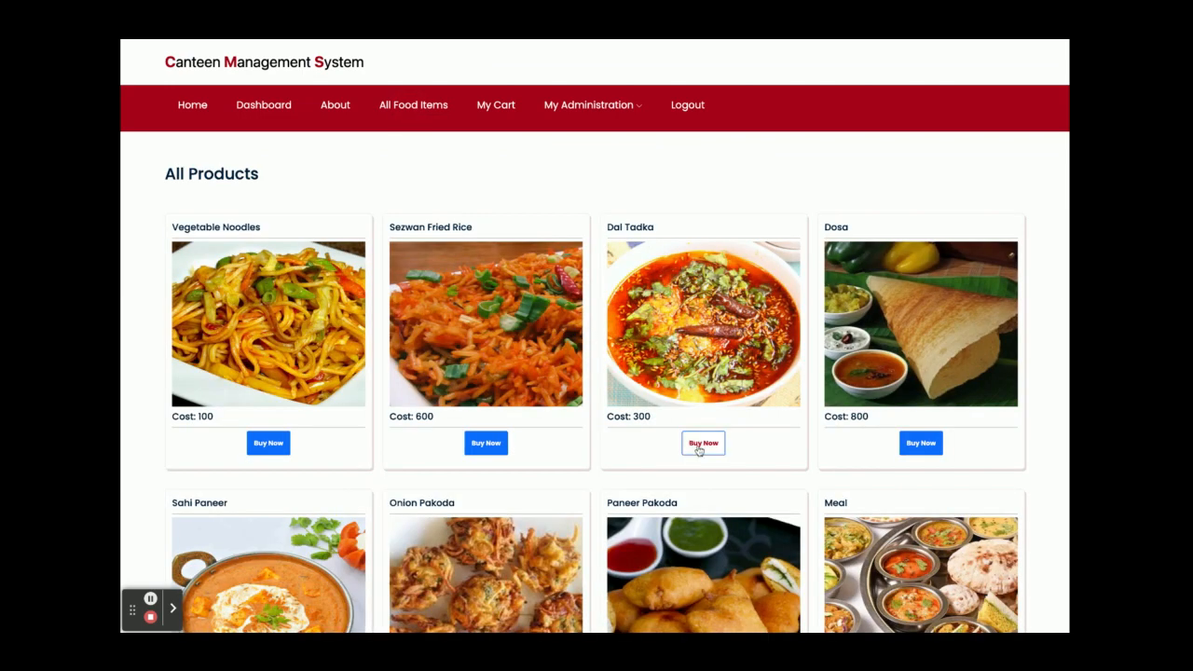
left_click(702, 443)
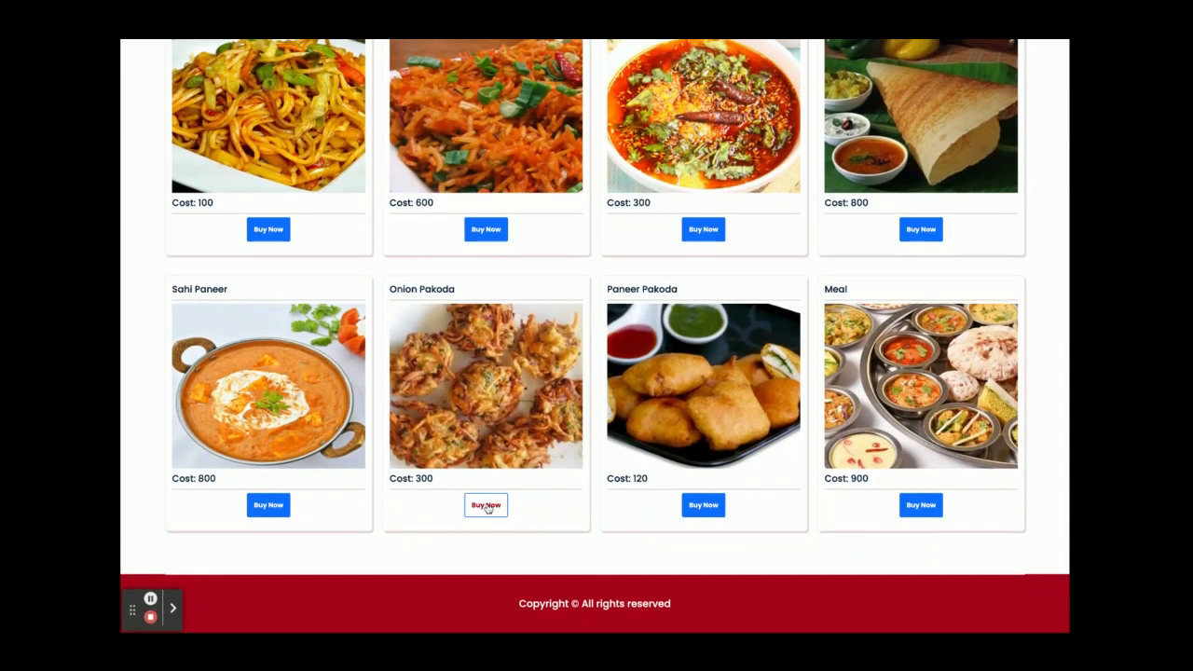
left_click(486, 504)
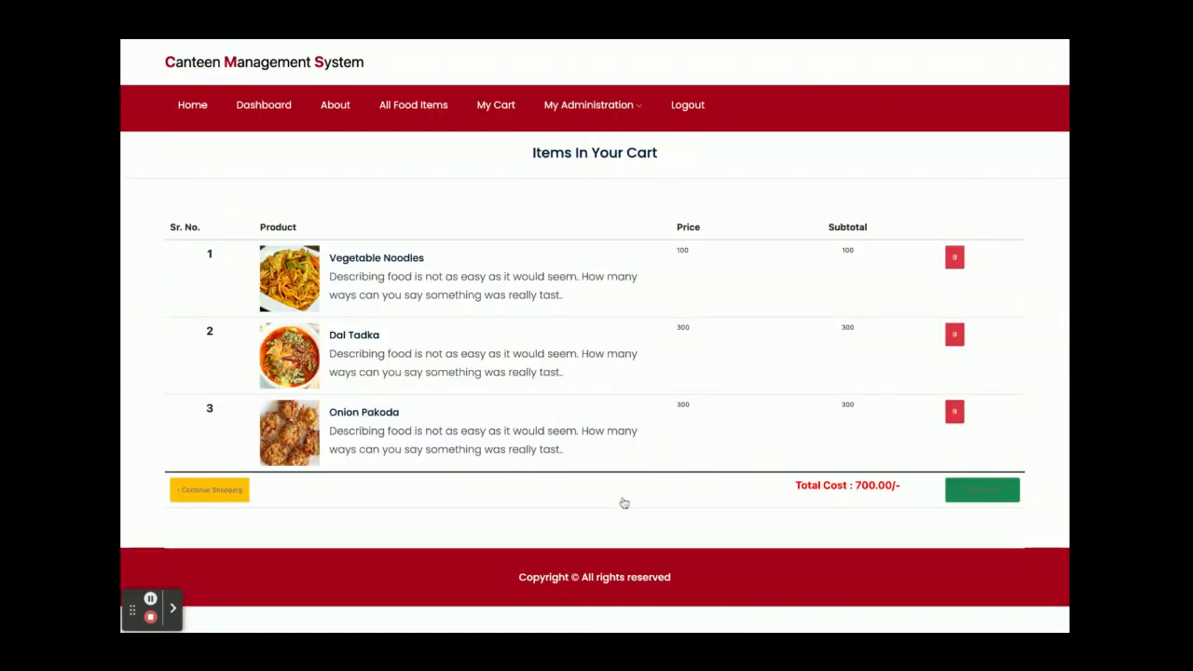
mouse_move(413, 105)
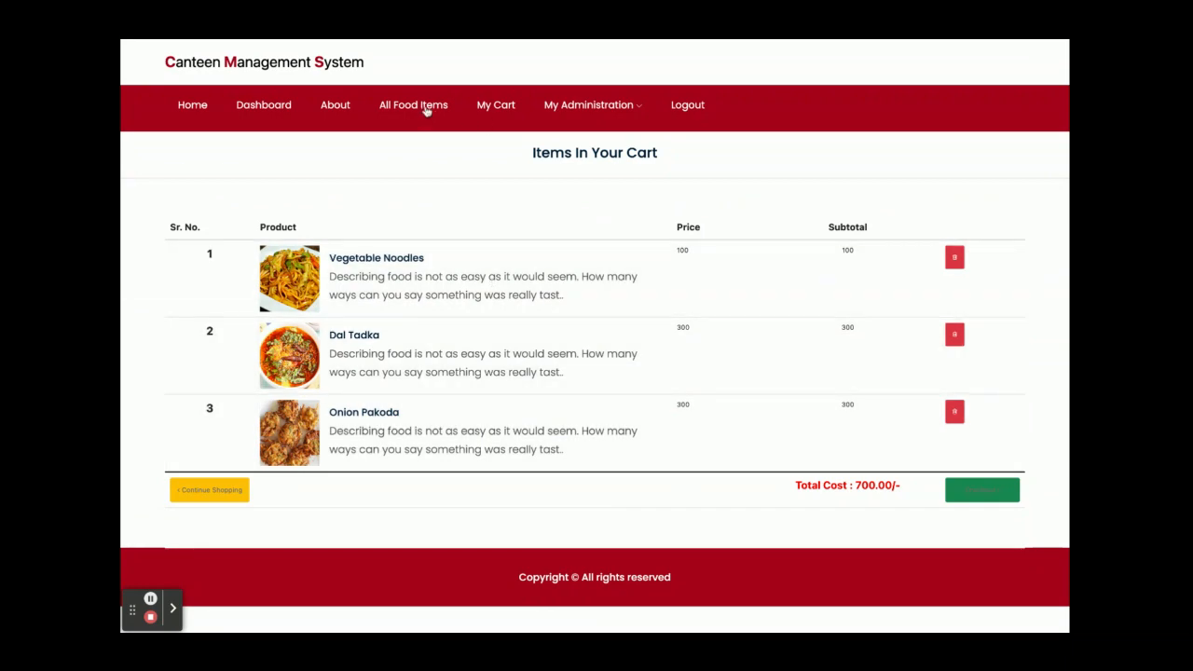
left_click(413, 104)
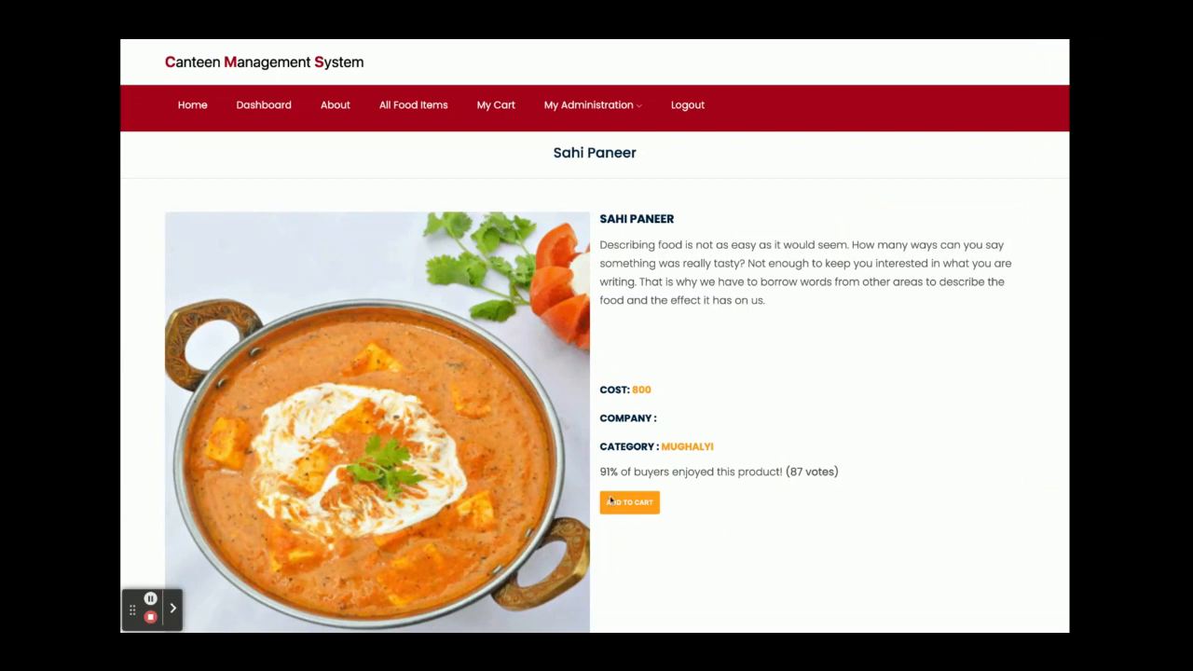
left_click(629, 502)
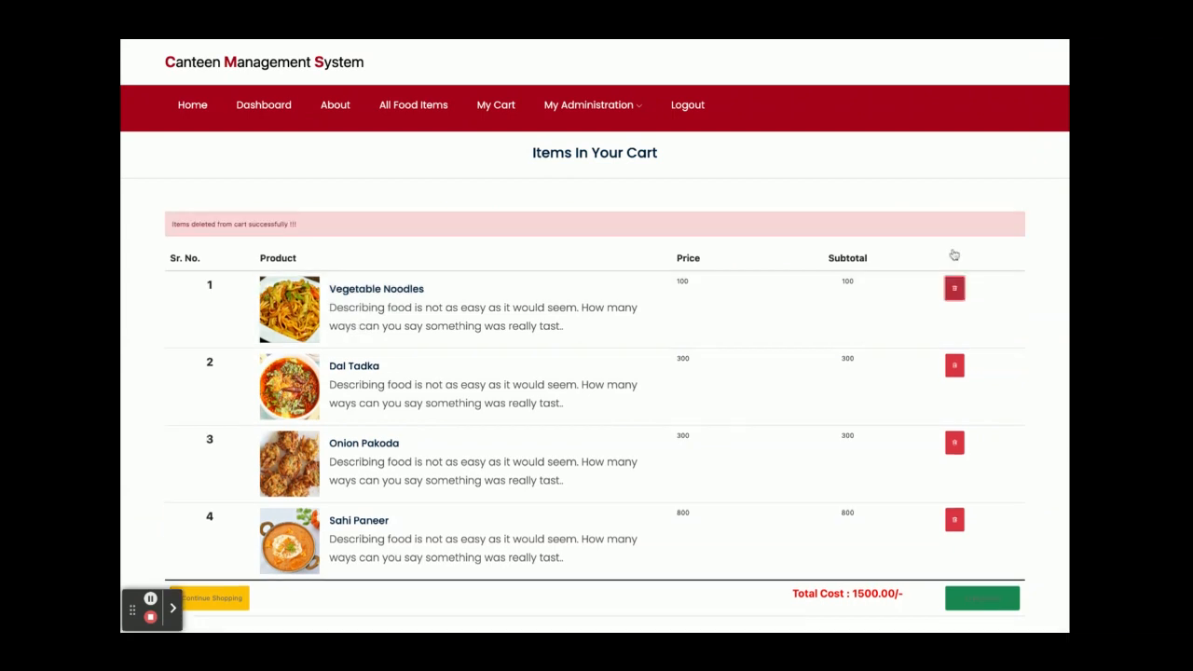
Step: Delete the Vegetable Noodles row from My Cart
left_click(953, 287)
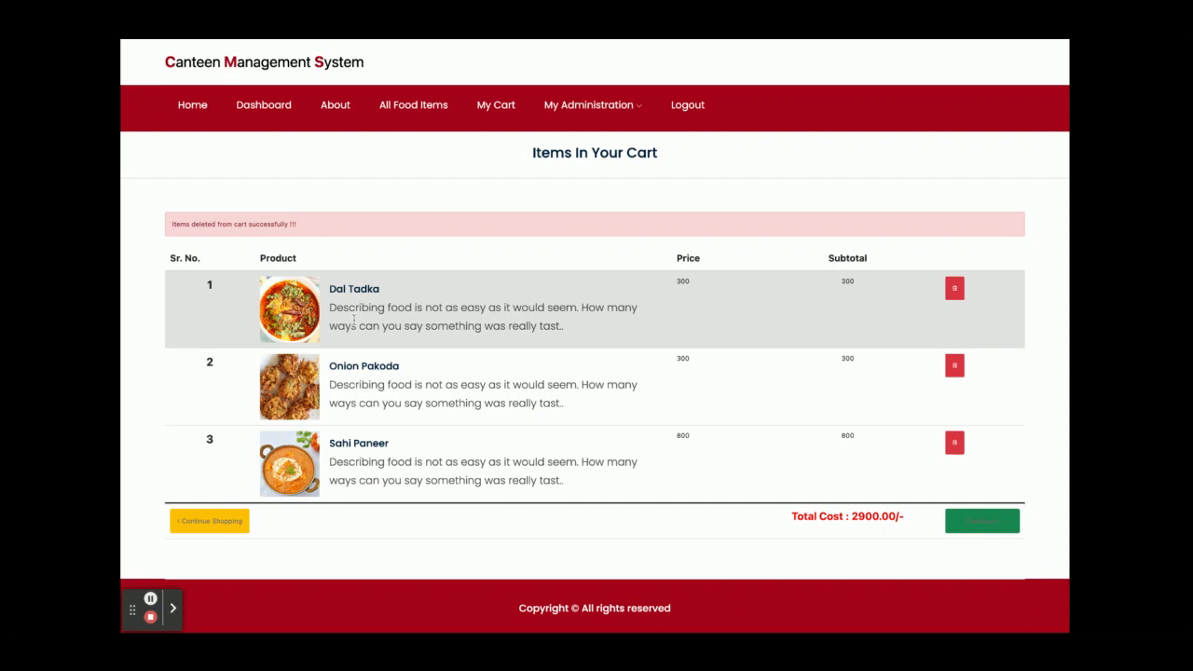
mouse_move(210, 520)
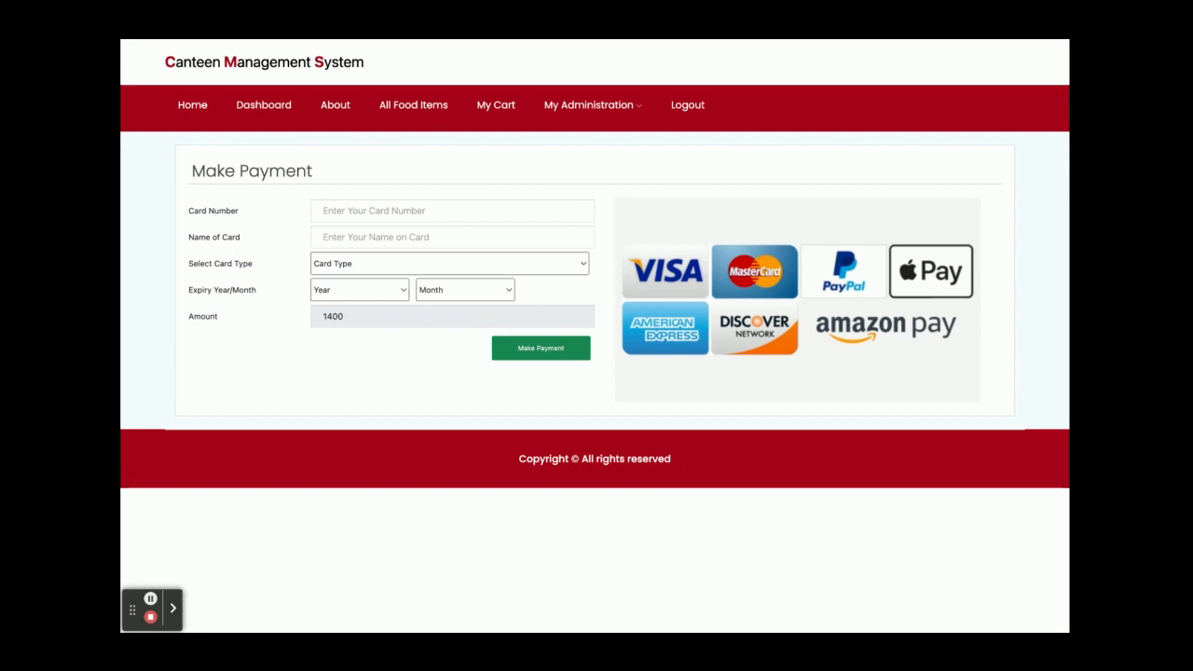
mouse_move(673, 288)
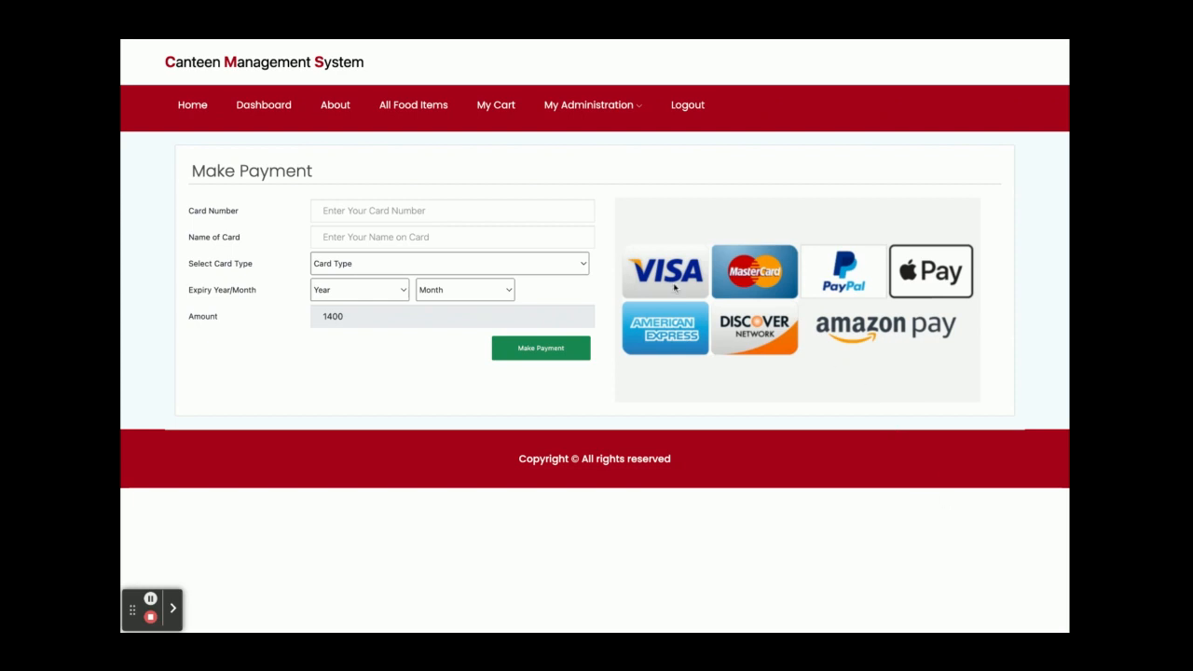
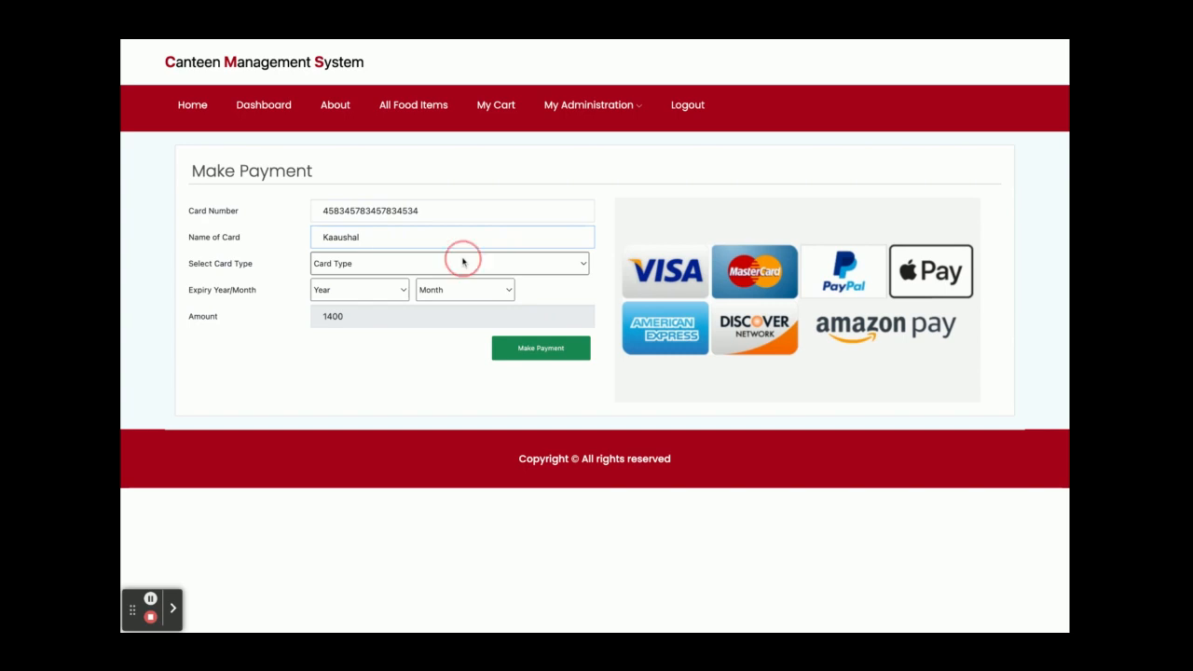
left_click(450, 263)
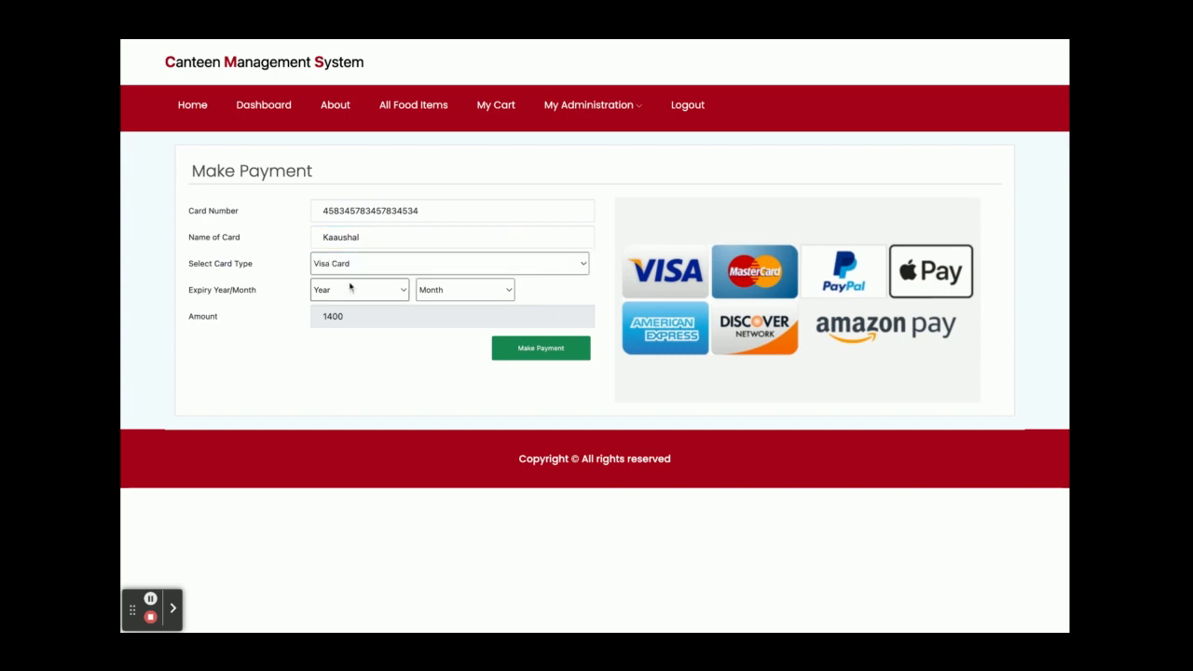
left_click(359, 289)
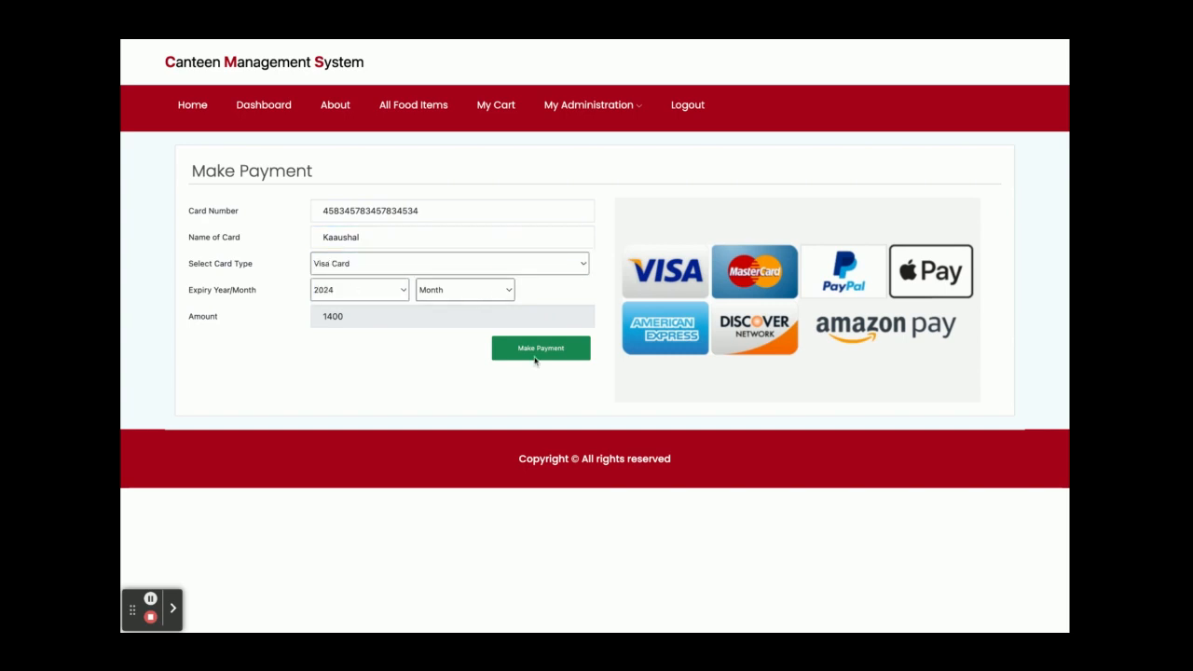
left_click(541, 347)
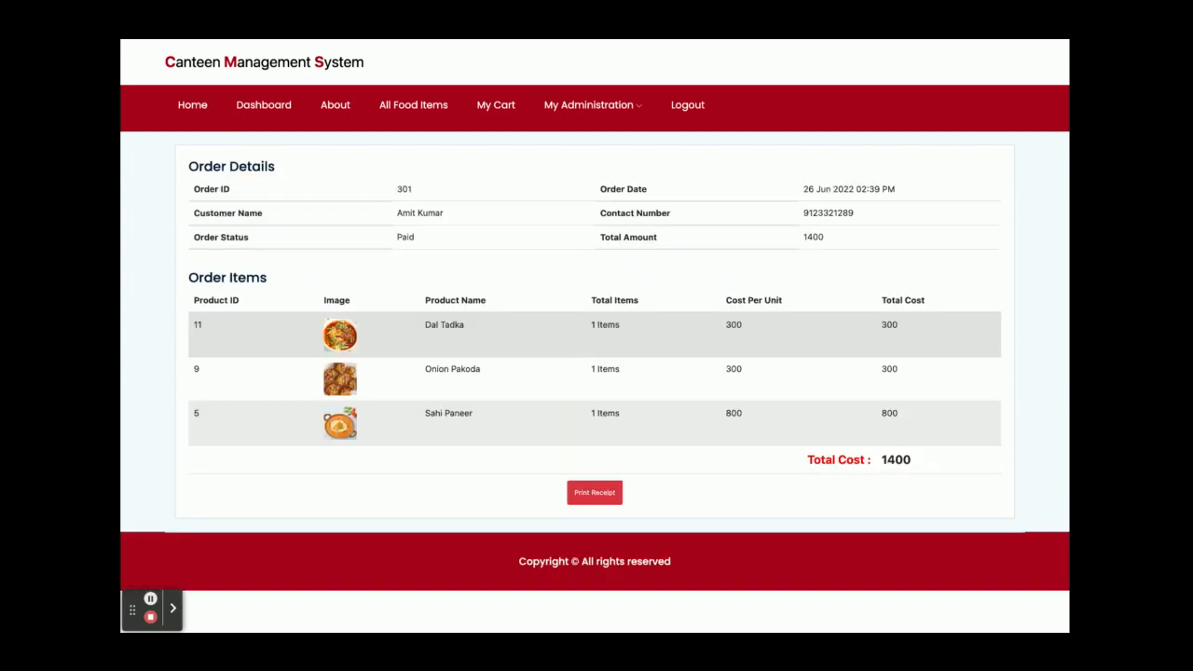
double_click(404, 188)
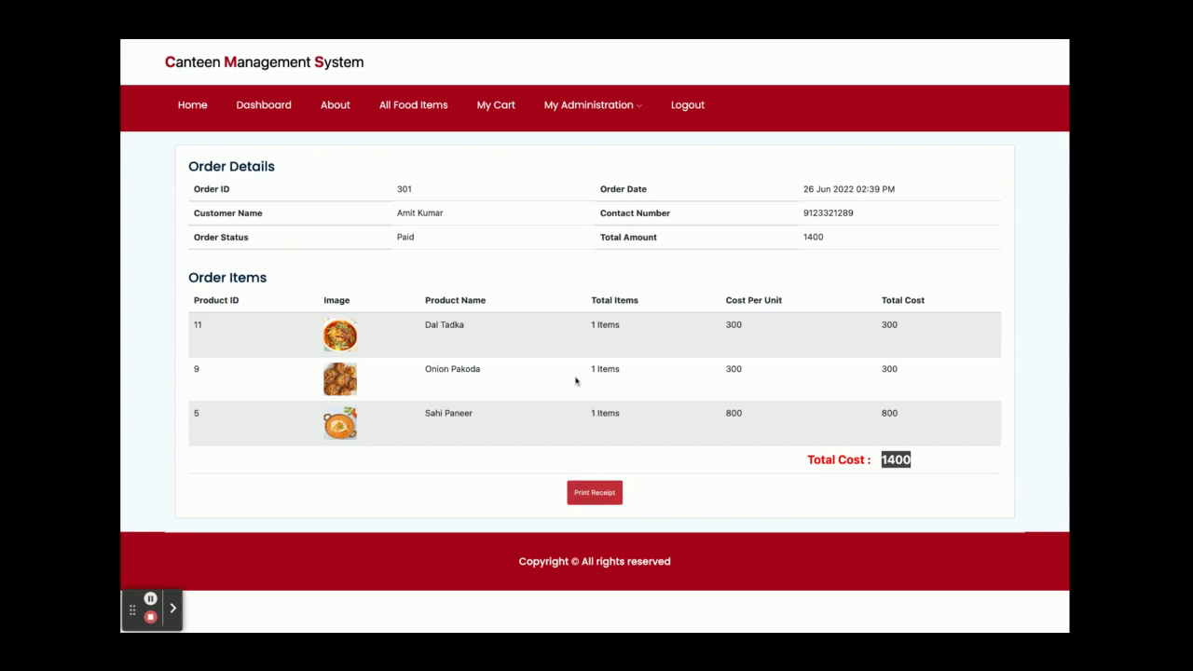
mouse_move(585, 150)
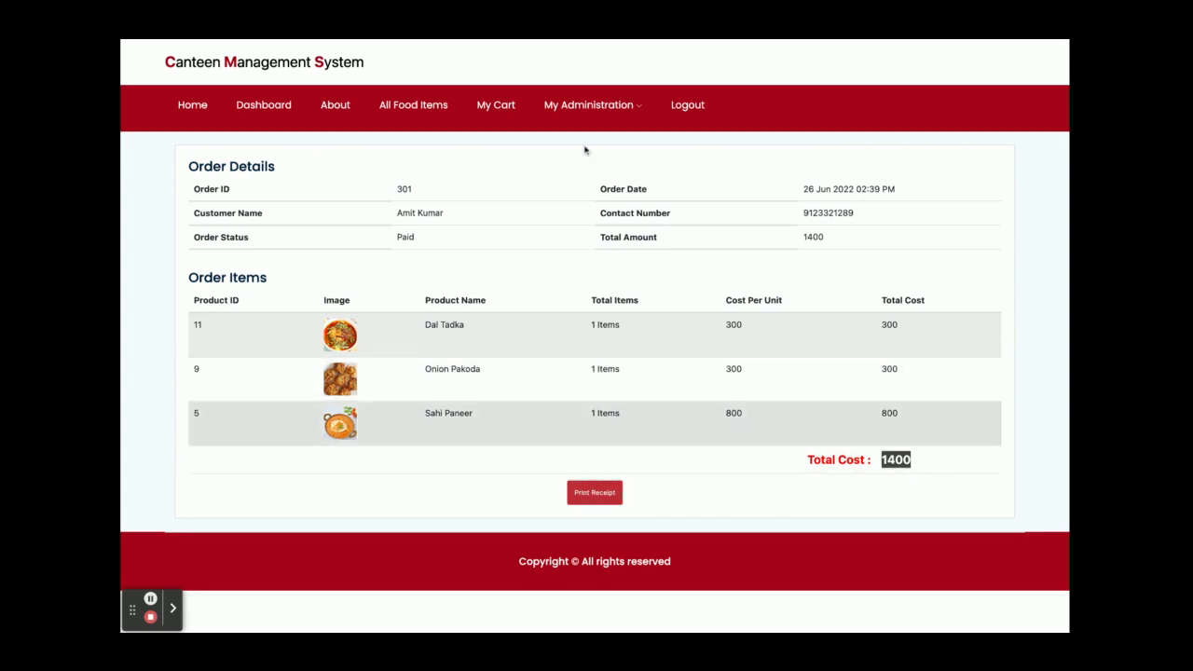
left_click(588, 105)
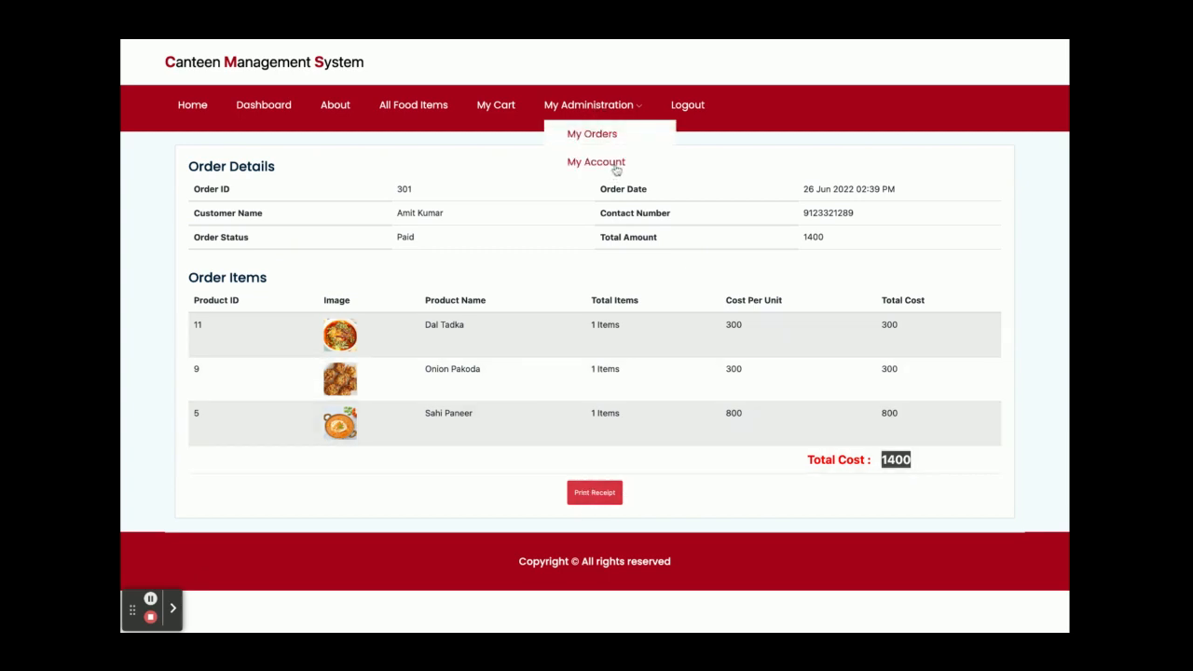
left_click(595, 161)
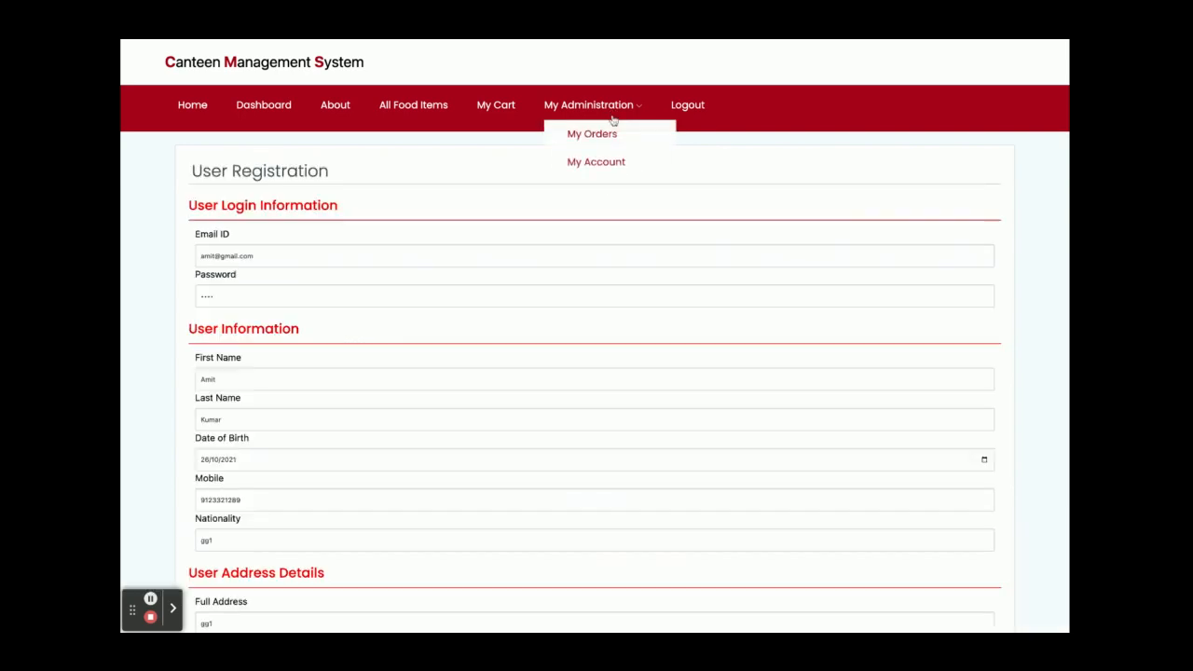
left_click(592, 133)
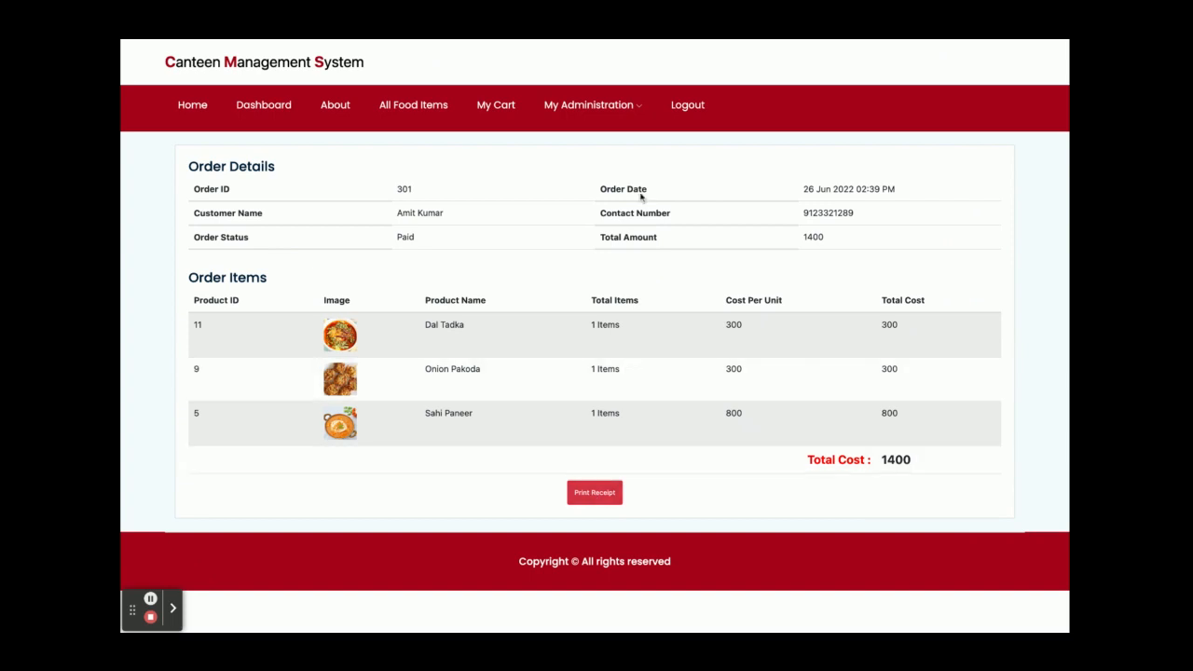
mouse_move(694, 108)
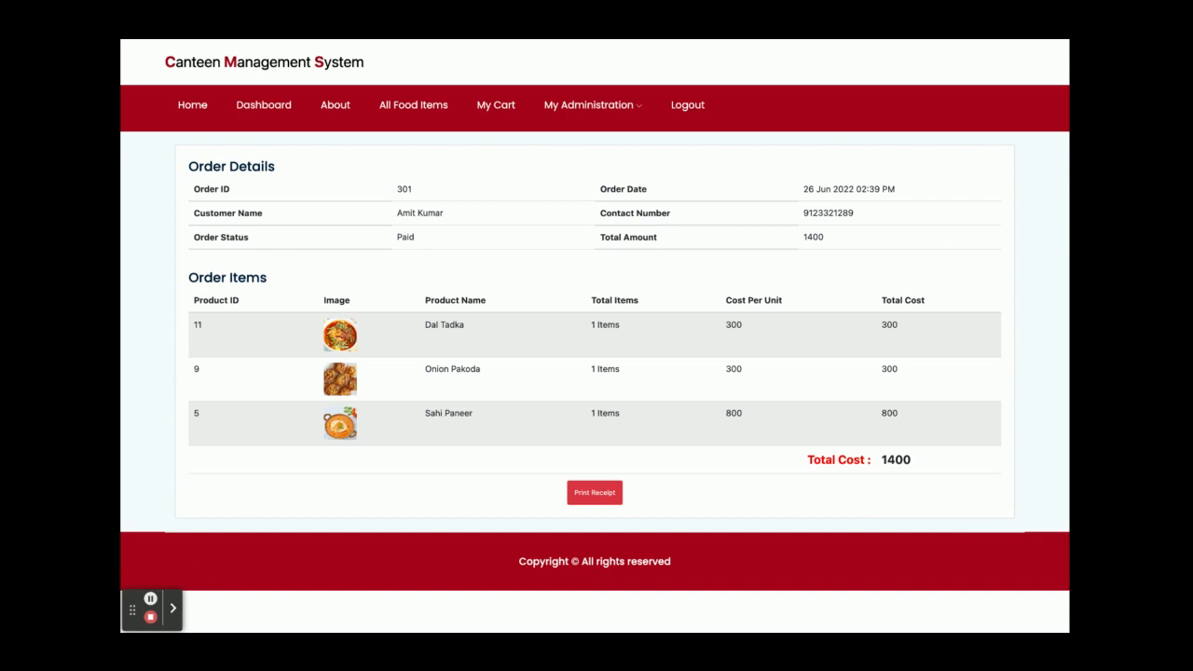
mouse_move(697, 161)
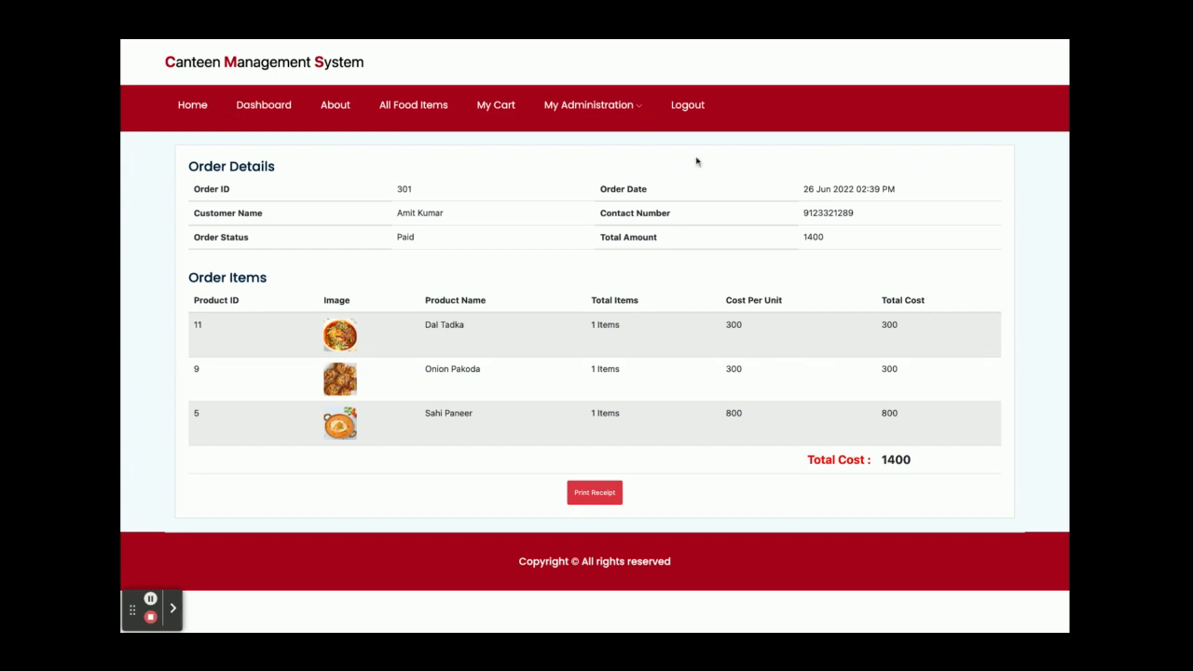
mouse_move(688, 104)
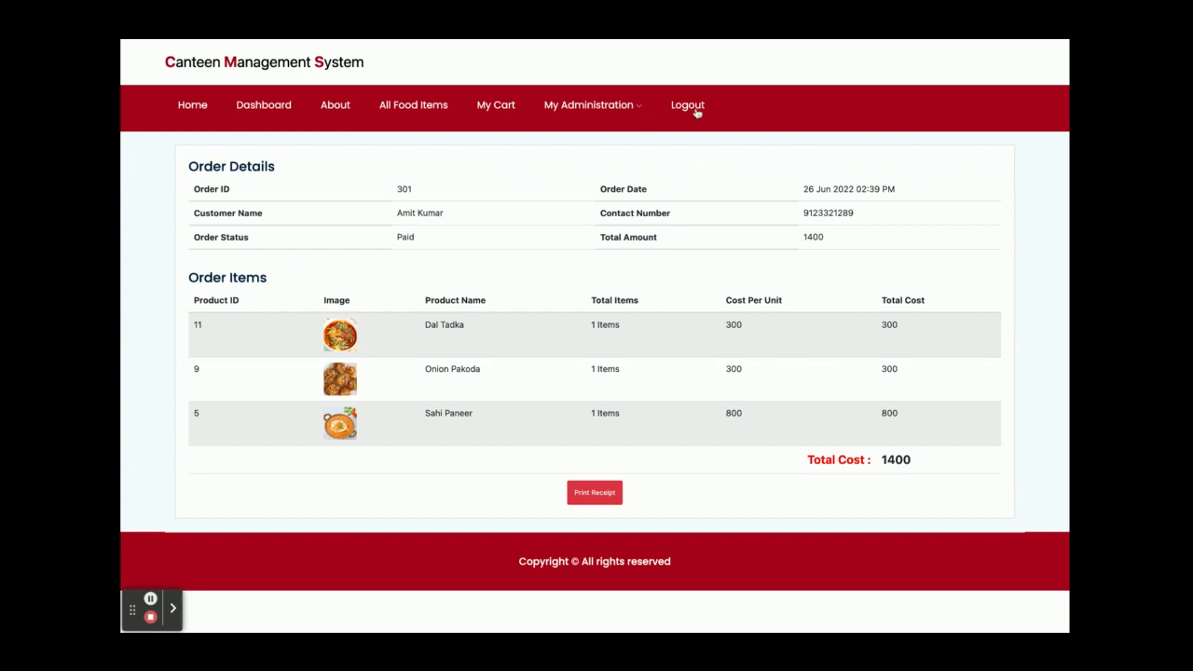
Step: Log out, then resubmit the saved customer credentials to reach the User Dashboard
left_click(688, 104)
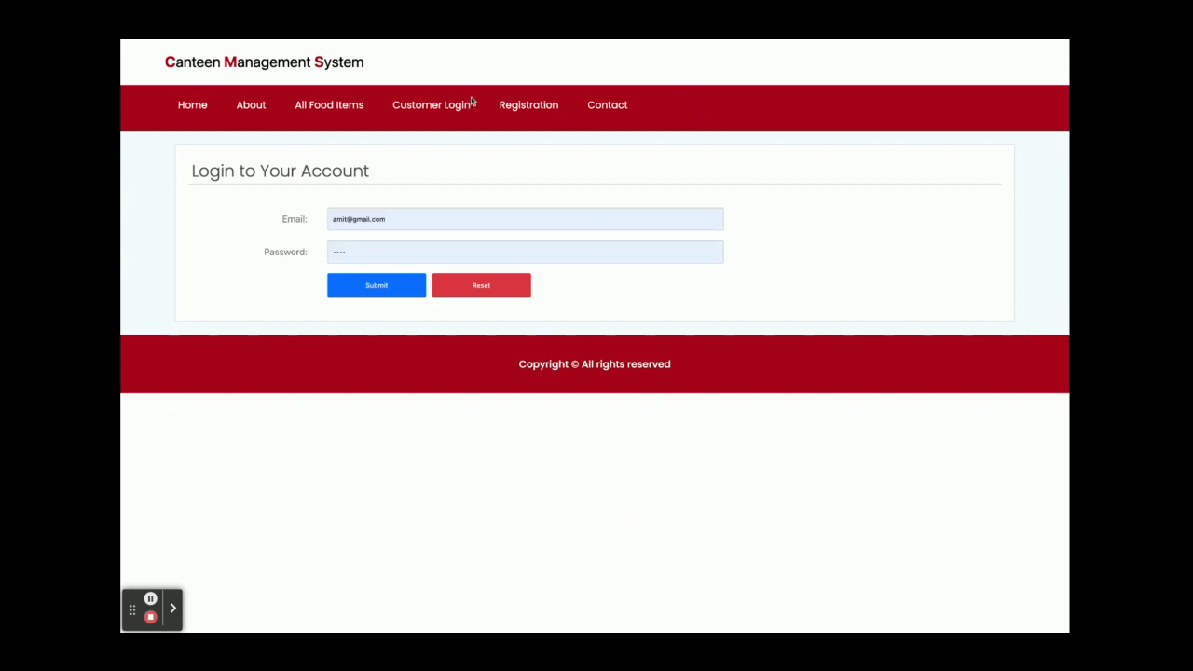
mouse_move(472, 103)
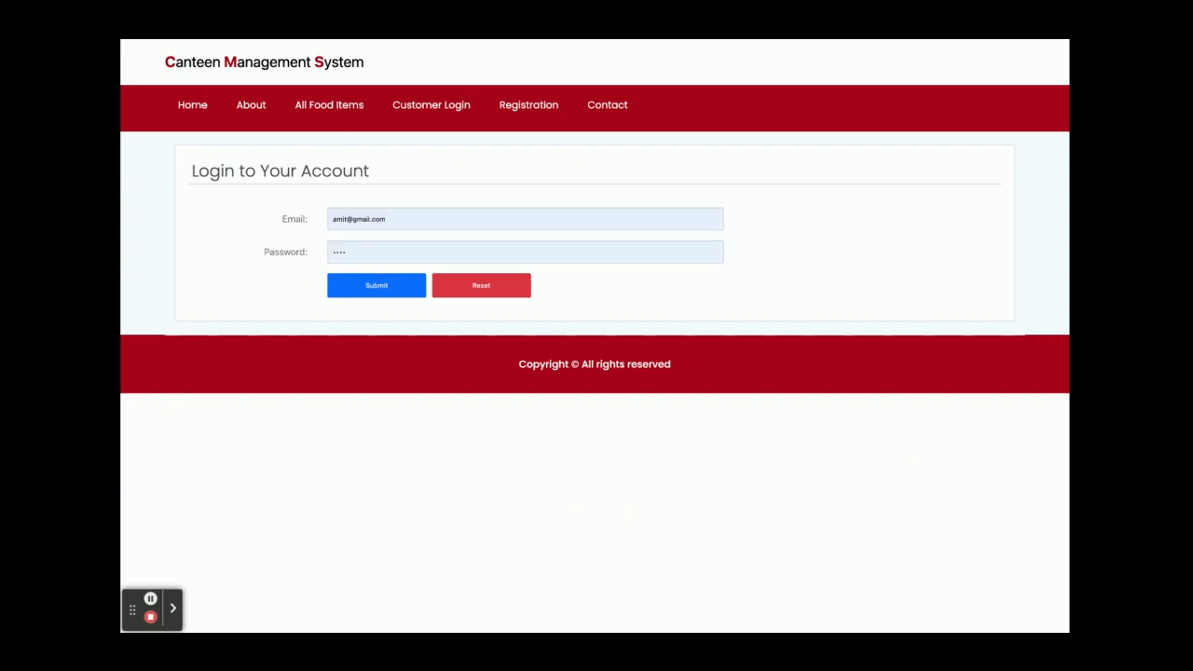
mouse_move(398, 287)
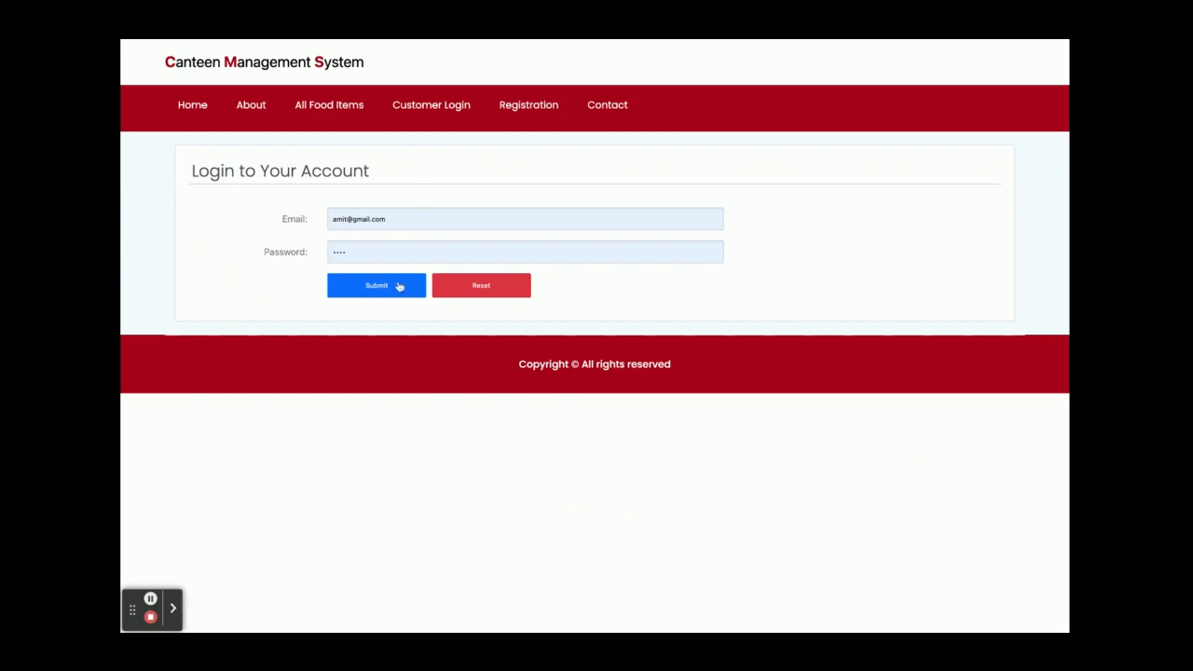
left_click(376, 285)
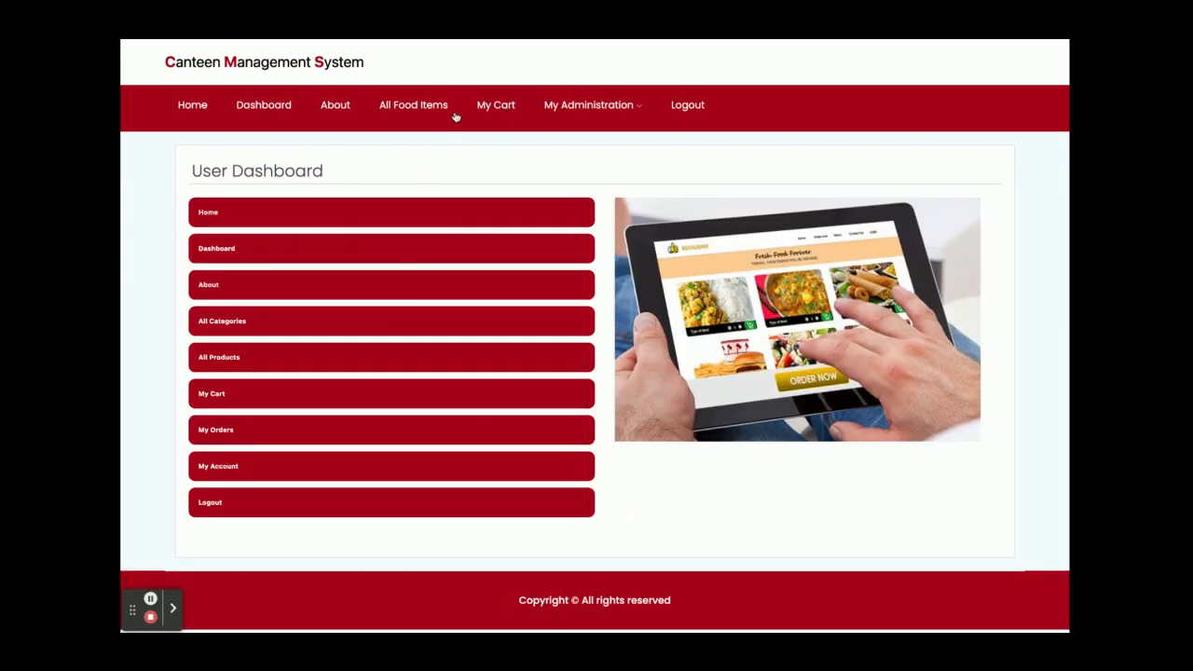